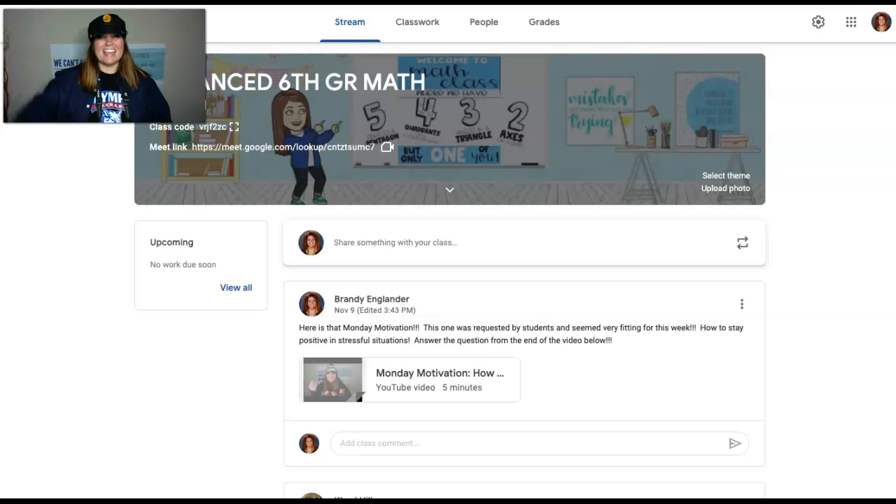
mouse_move(21, 479)
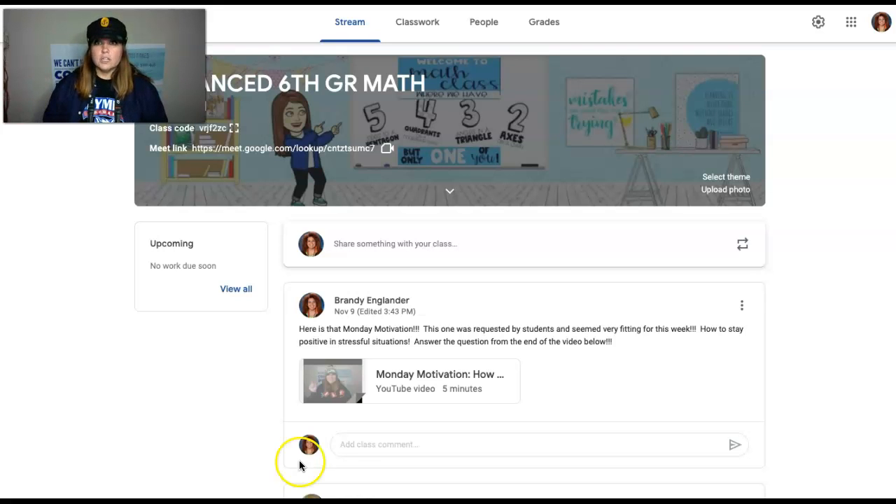
mouse_move(443, 439)
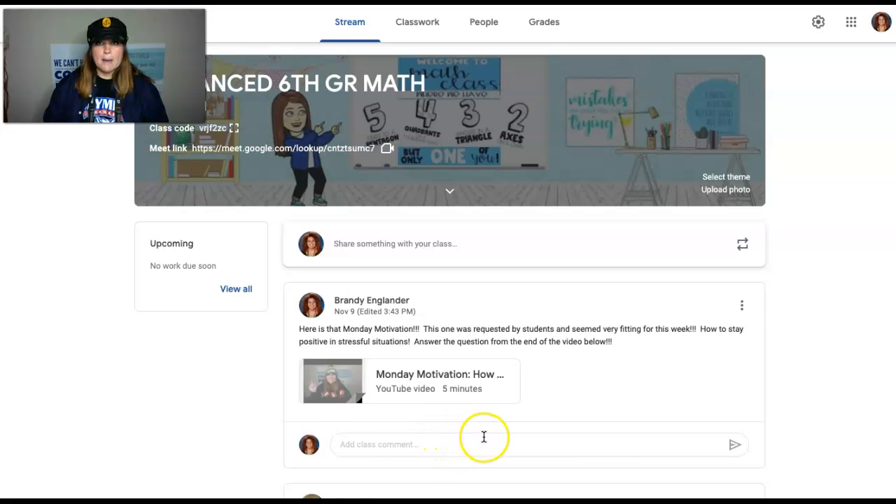
mouse_move(542, 437)
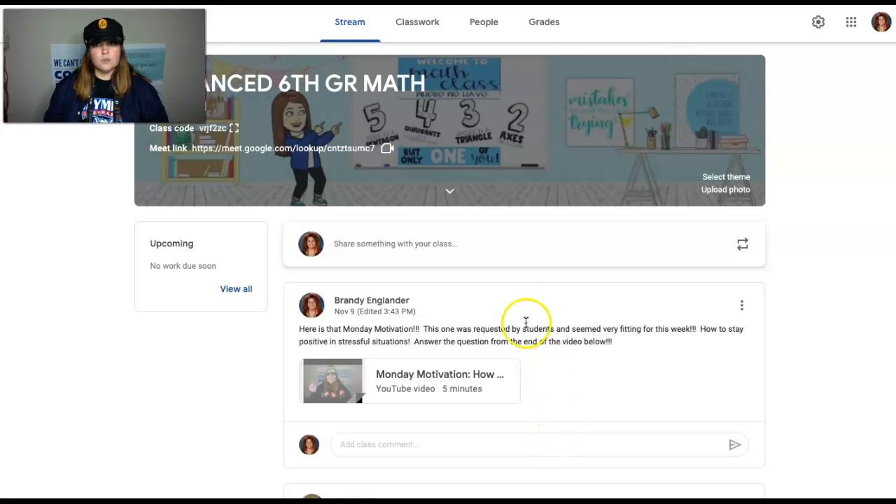
mouse_move(629, 353)
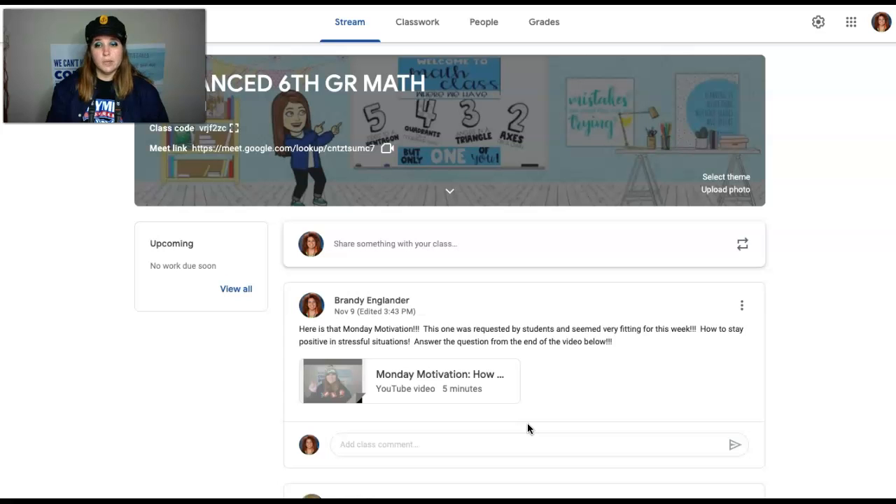
Step: Scroll down through the current page
scroll(down, 3)
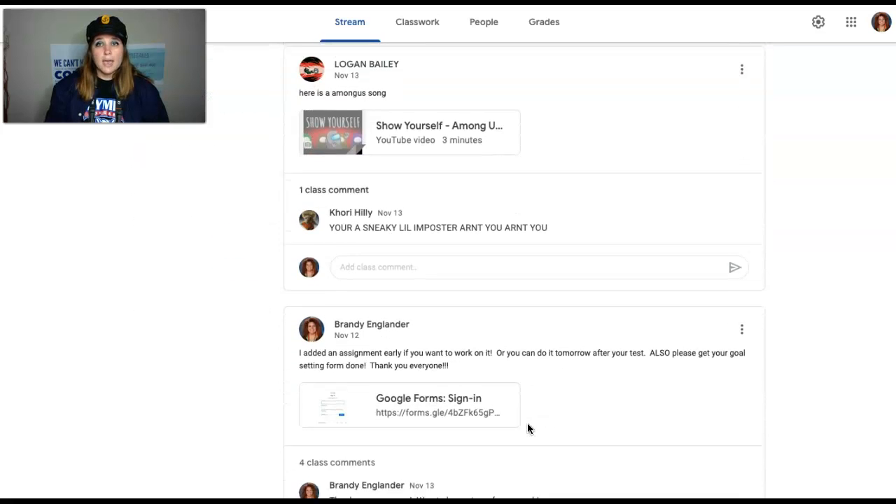
scroll(down, 3)
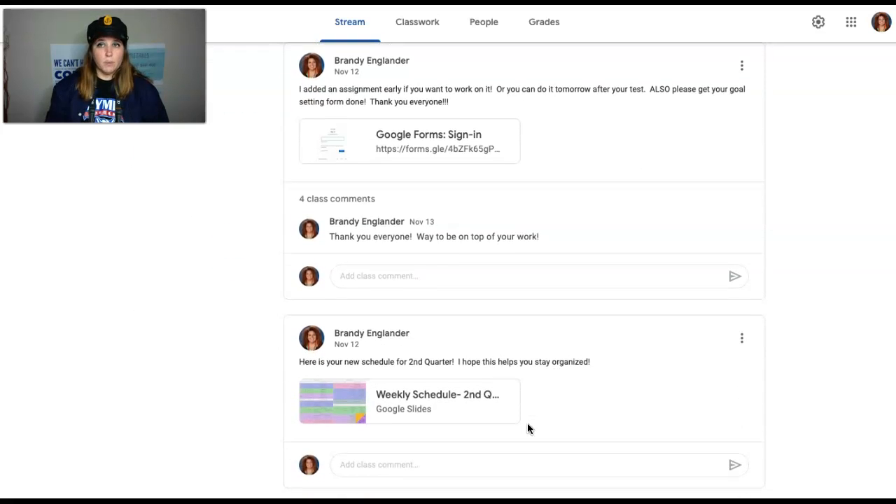
scroll(down, 3)
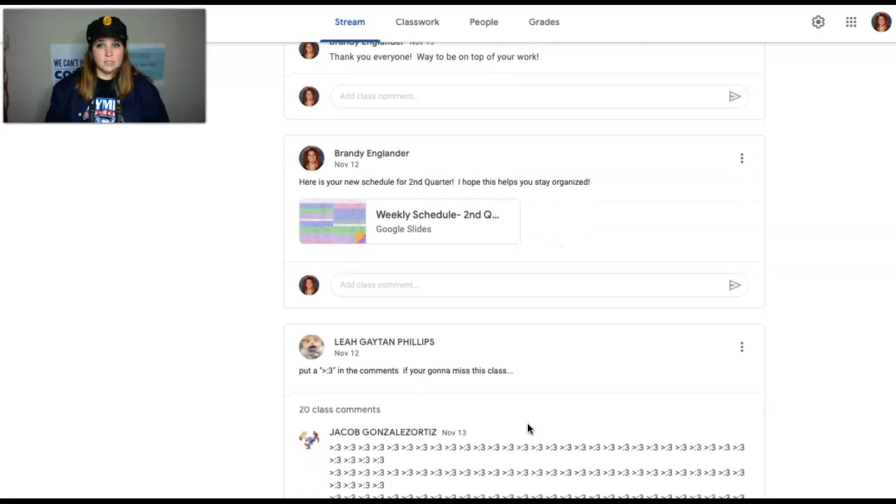
scroll(down, 3)
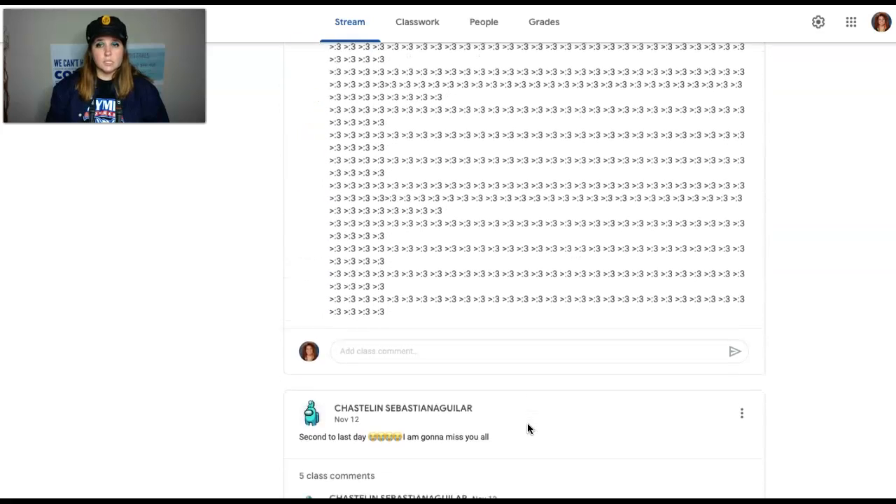
scroll(down, 3)
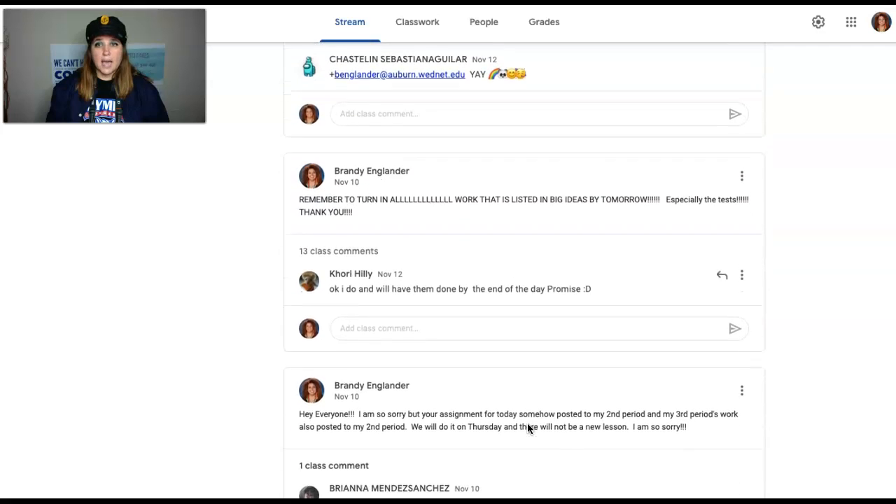
scroll(down, 3)
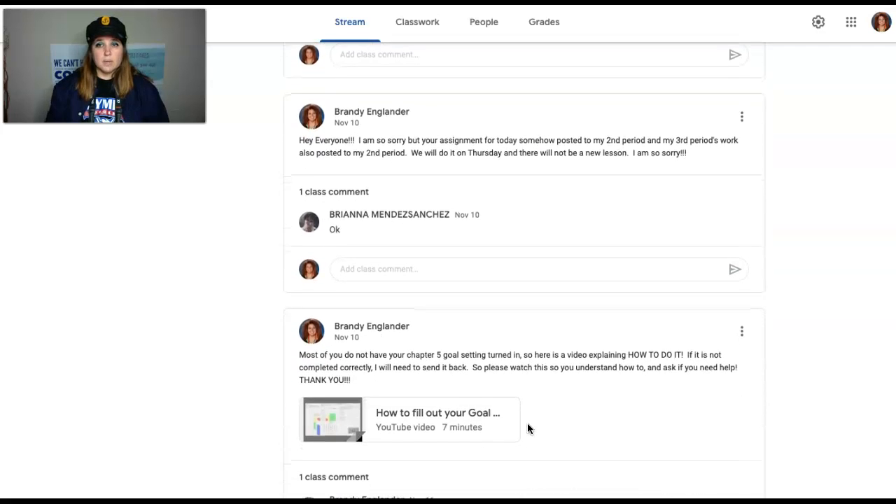
scroll(down, 3)
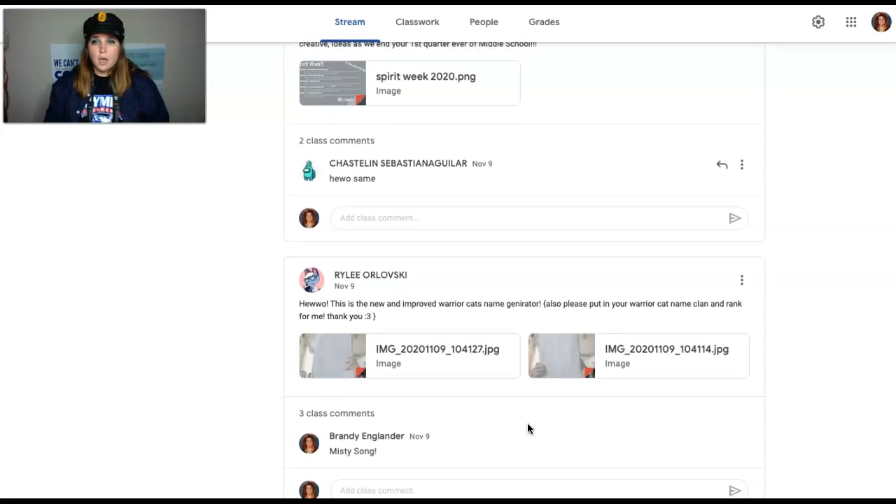
scroll(down, 3)
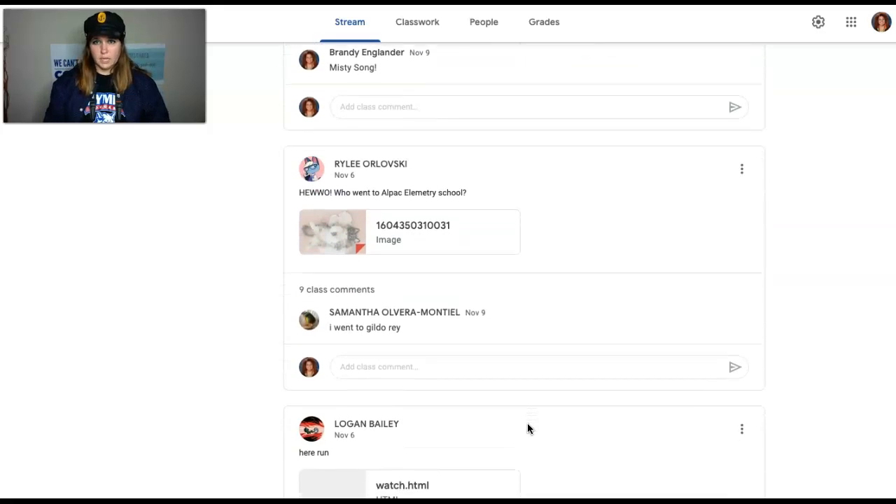
scroll(down, 3)
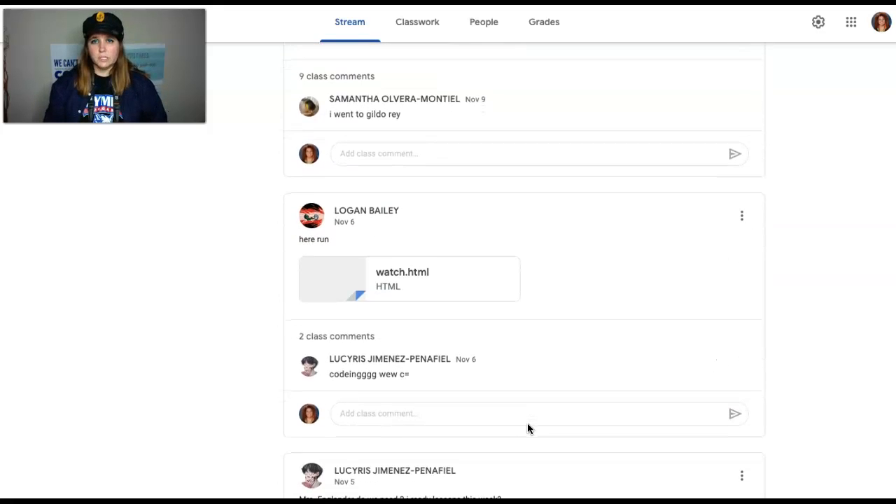
scroll(down, 3)
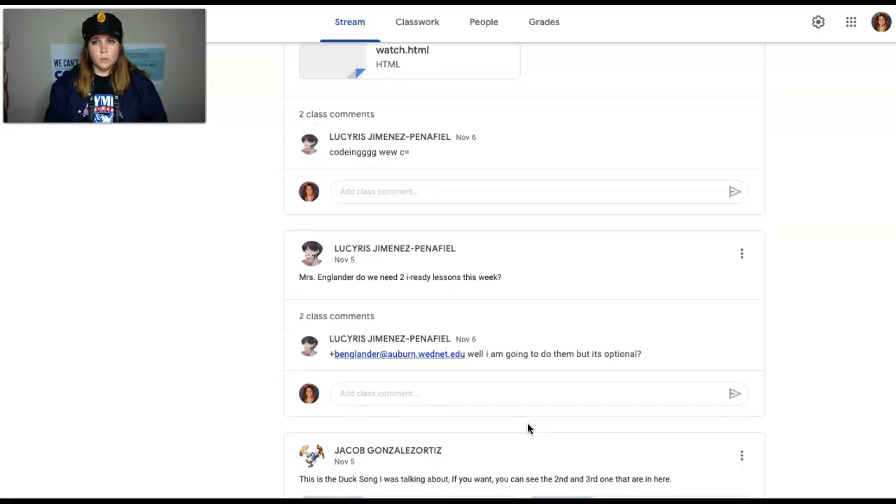
scroll(down, 3)
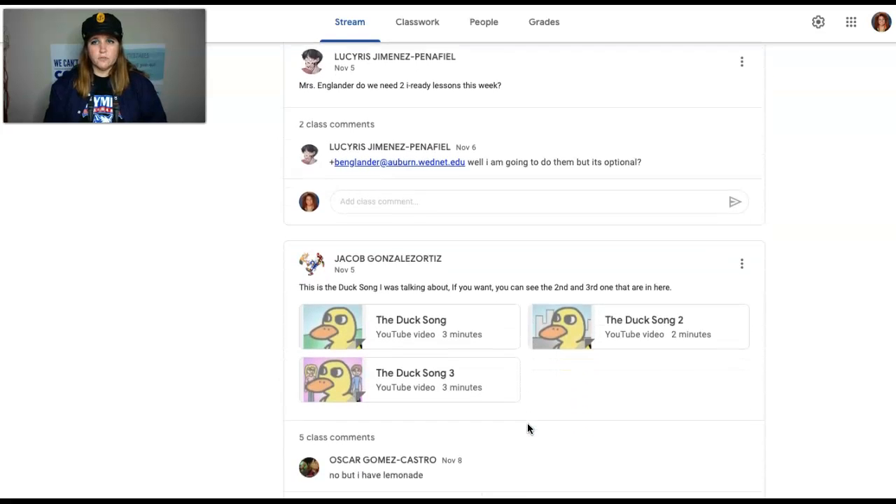
scroll(down, 3)
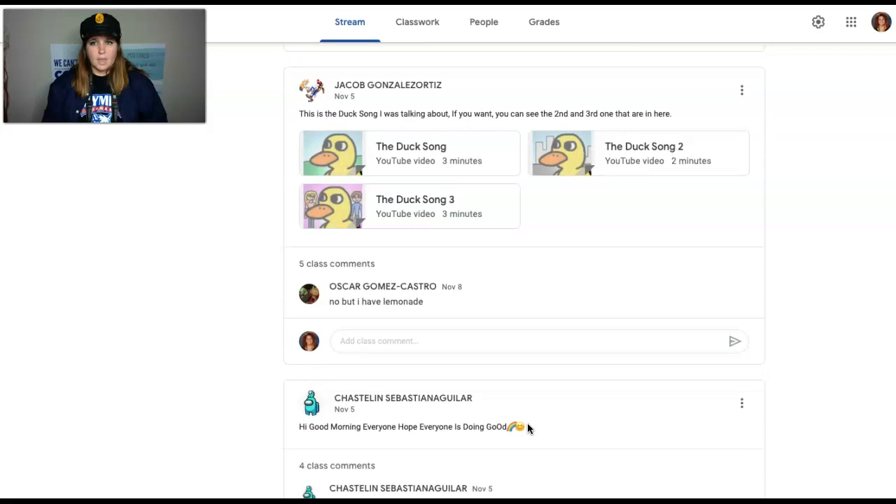
scroll(down, 3)
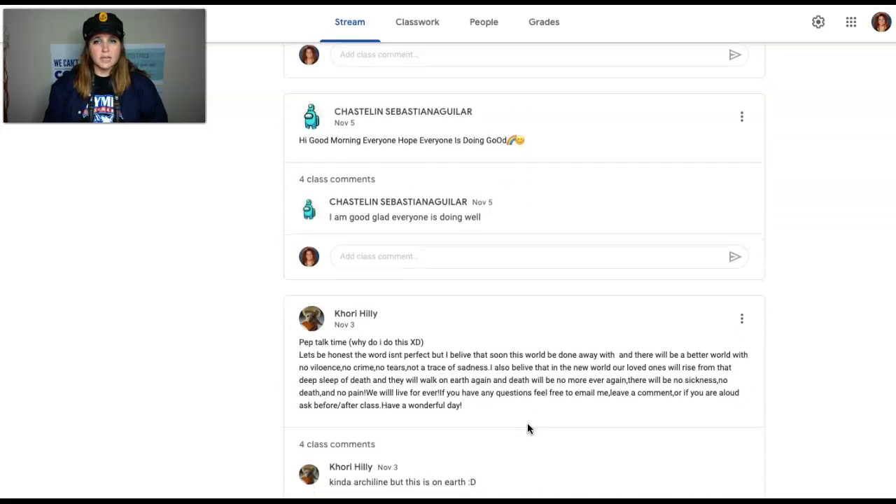
scroll(down, 3)
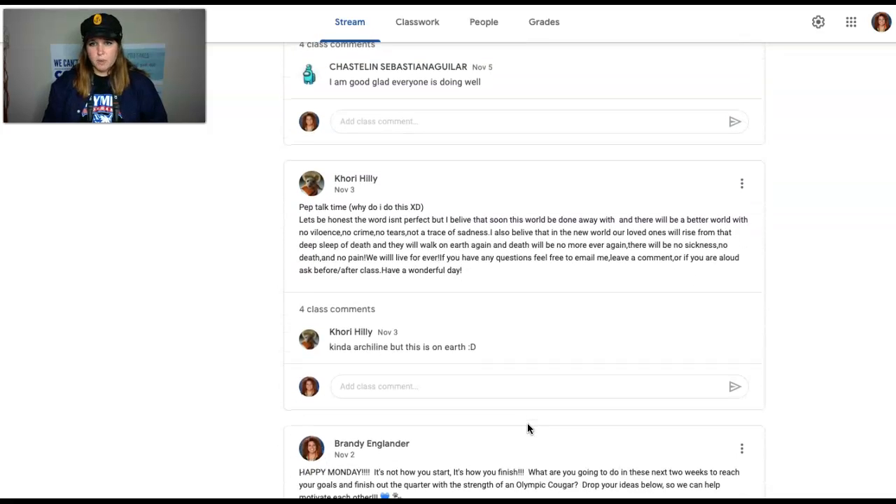
scroll(down, 3)
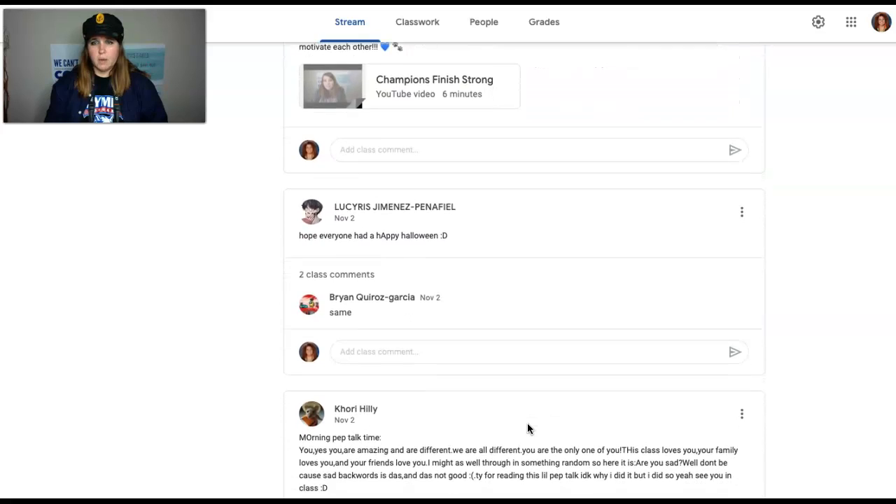
scroll(down, 3)
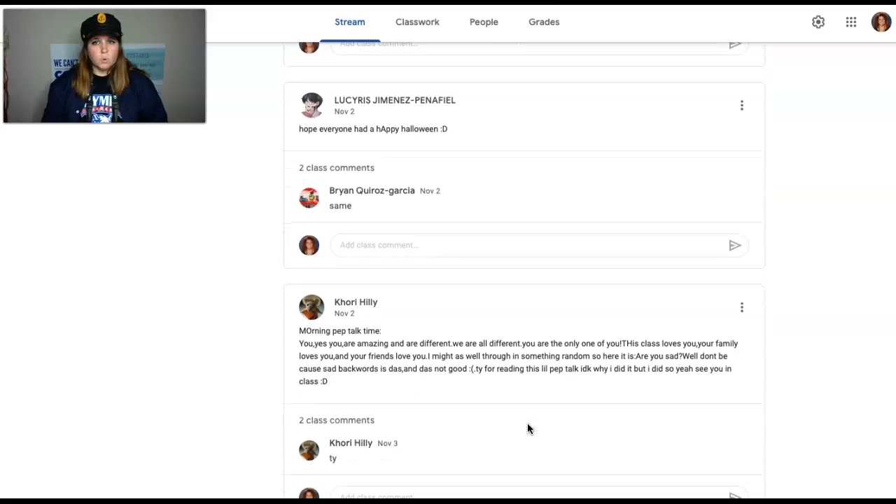
scroll(down, 3)
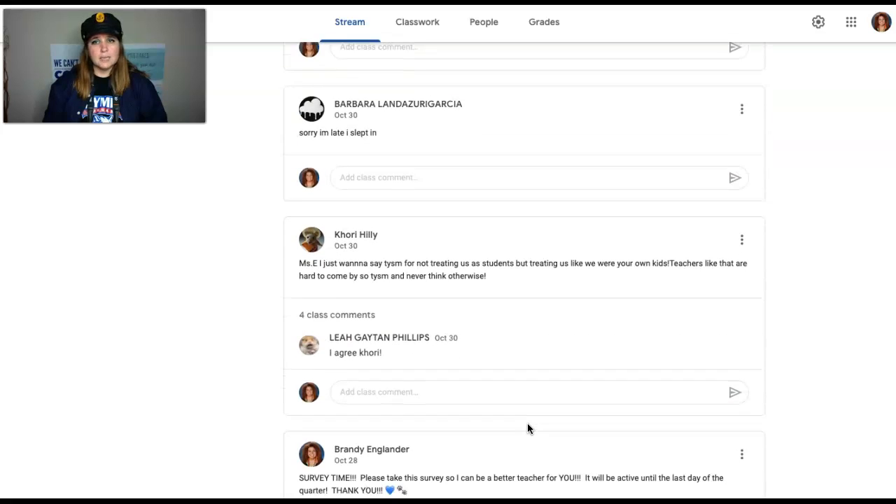
scroll(down, 3)
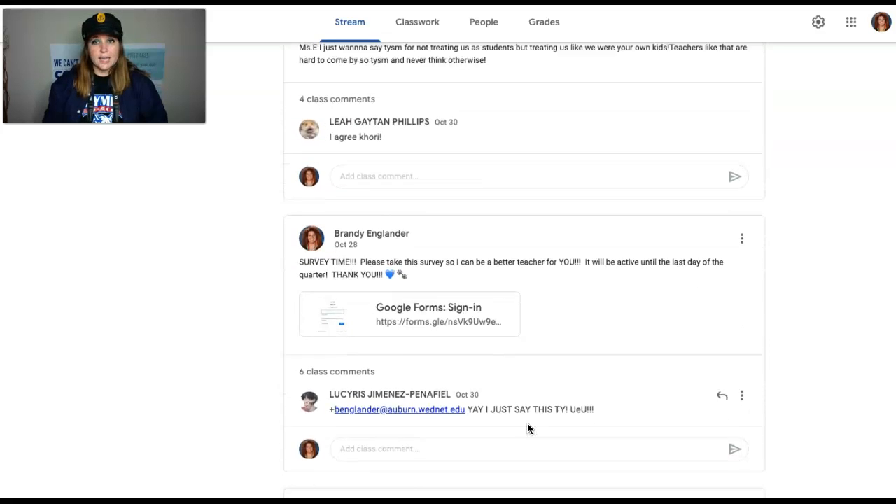
scroll(down, 3)
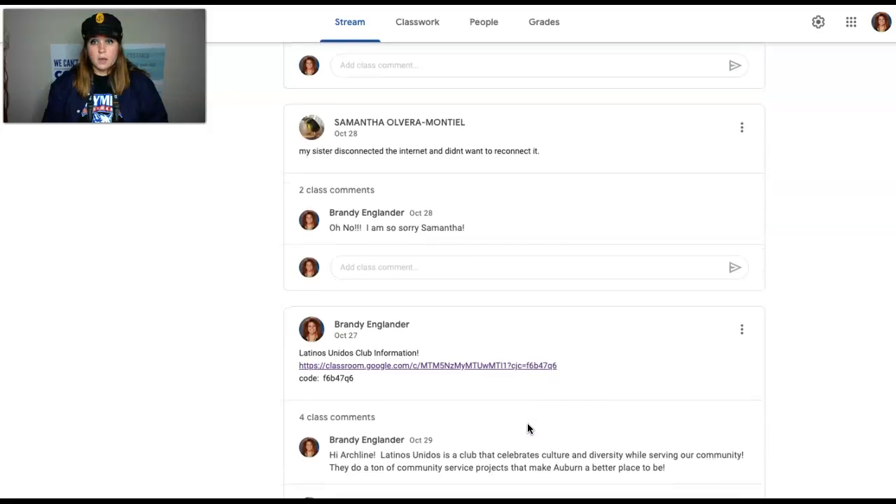
scroll(down, 3)
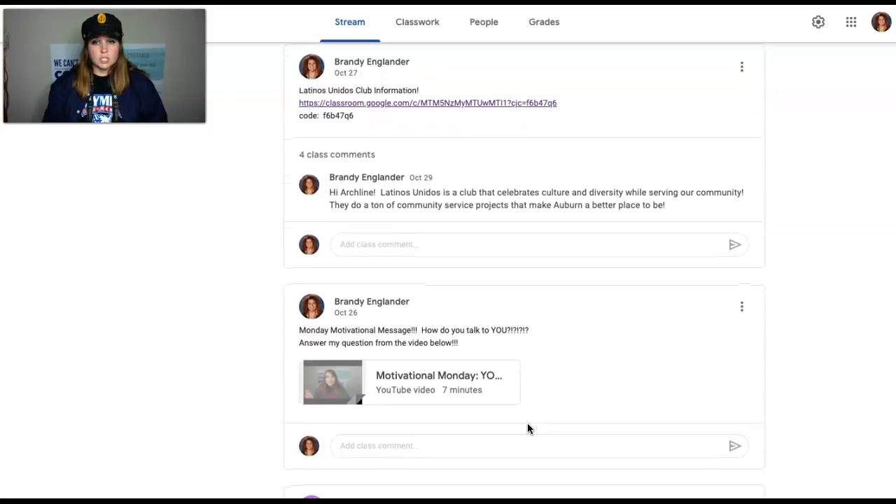
scroll(down, 3)
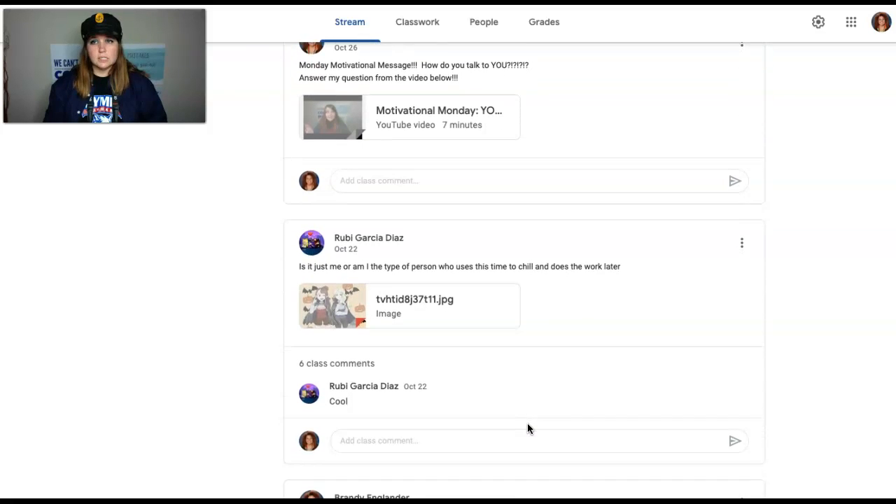
scroll(down, 3)
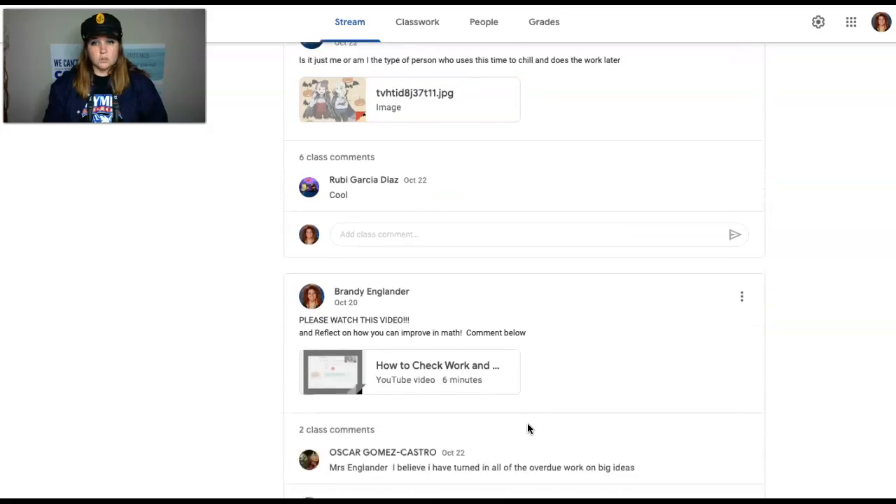
scroll(down, 3)
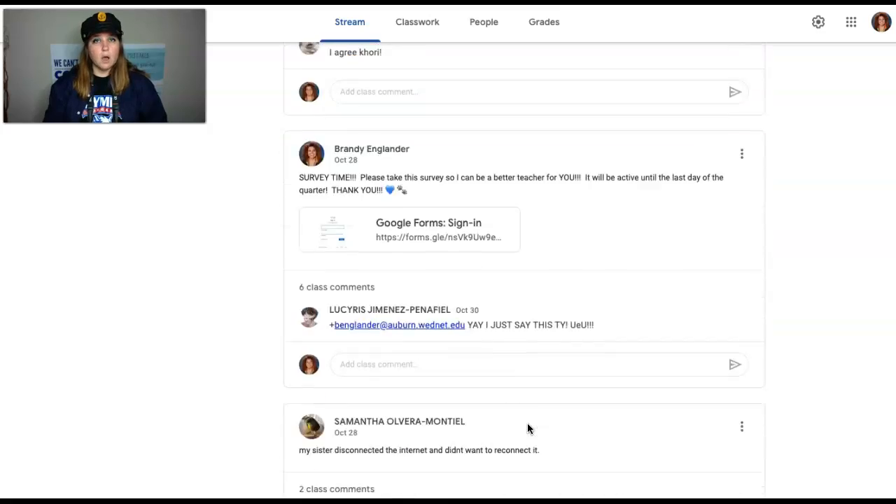
scroll(down, 3)
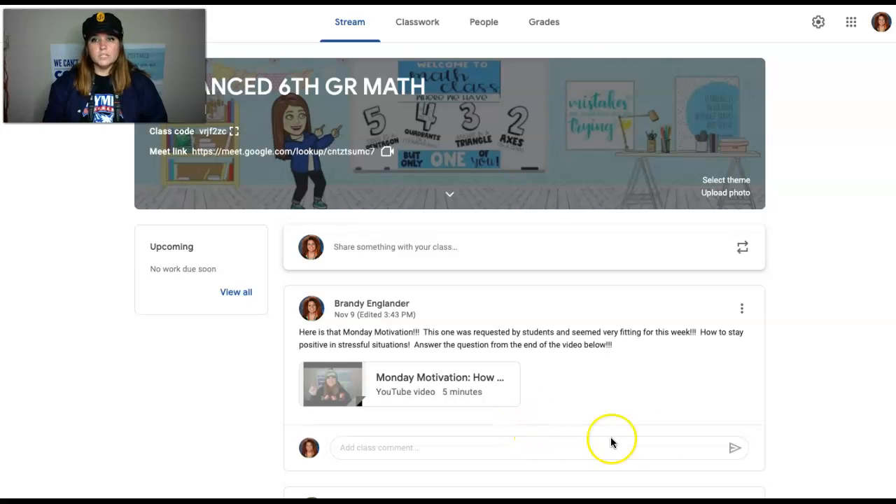
mouse_move(631, 379)
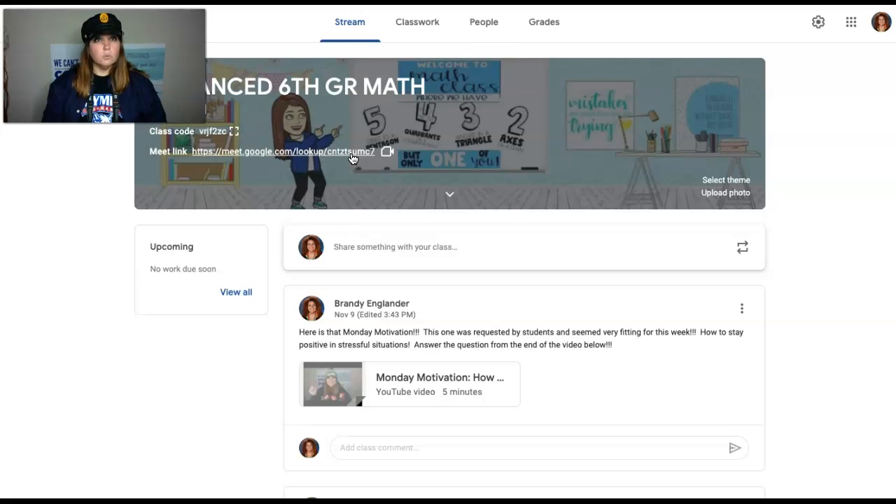
mouse_move(350, 170)
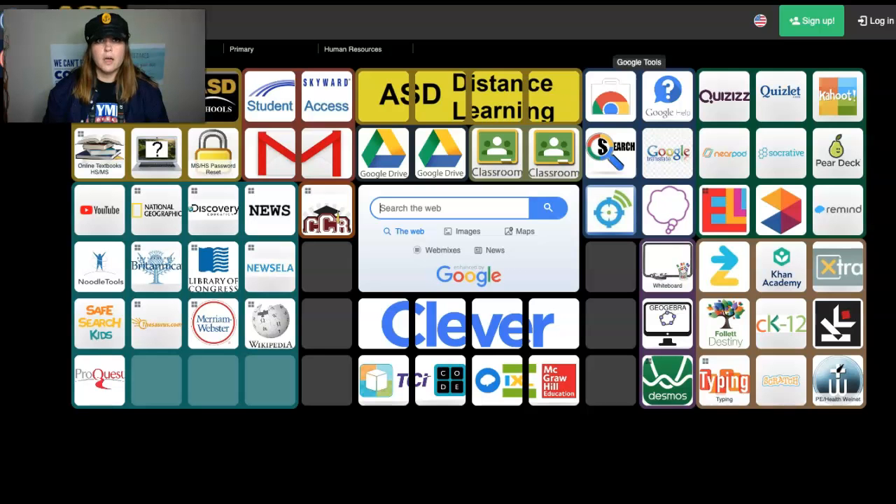
Step: Return to the math class's Classwork and expand the Week Ten Planner and Celebrations post
click(496, 153)
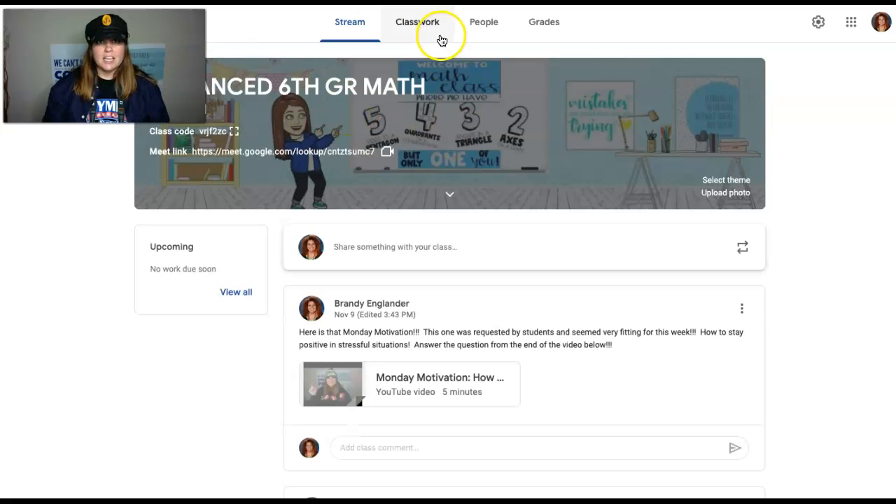
click(417, 22)
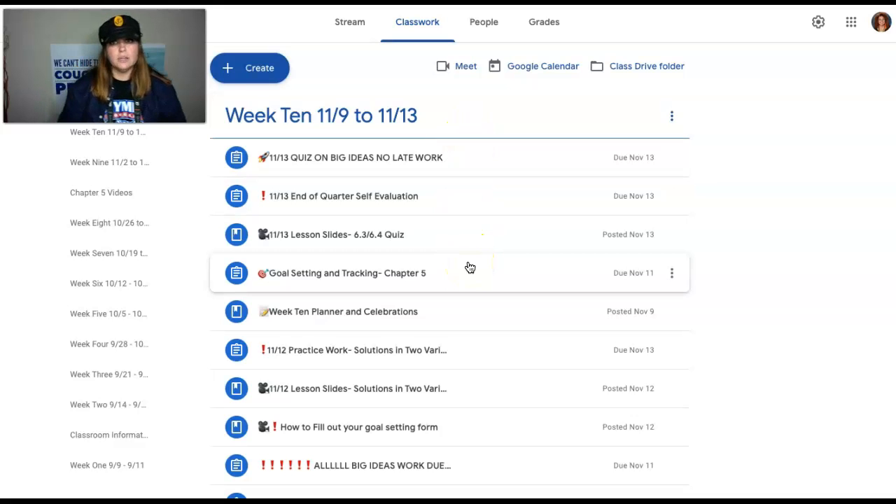
mouse_move(460, 320)
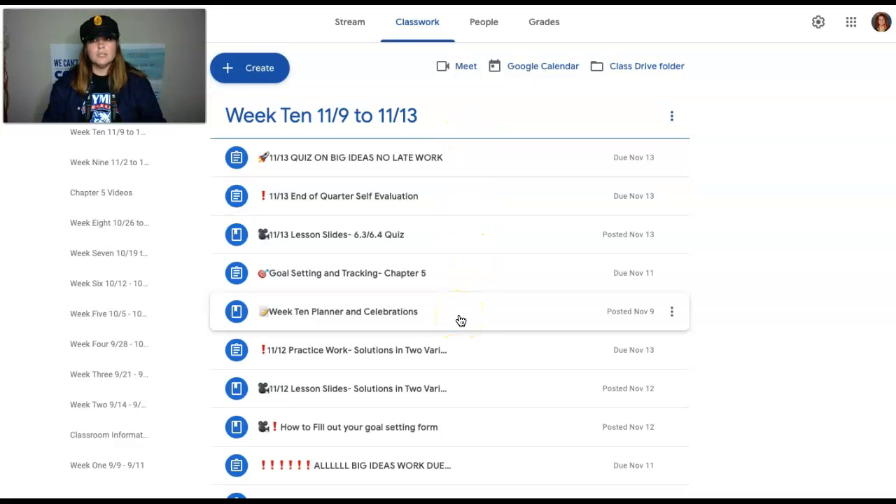
mouse_move(397, 319)
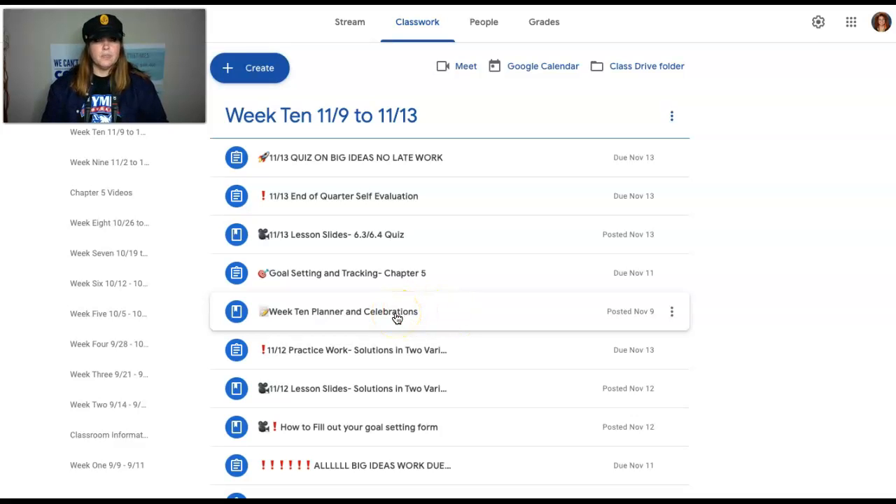
click(399, 312)
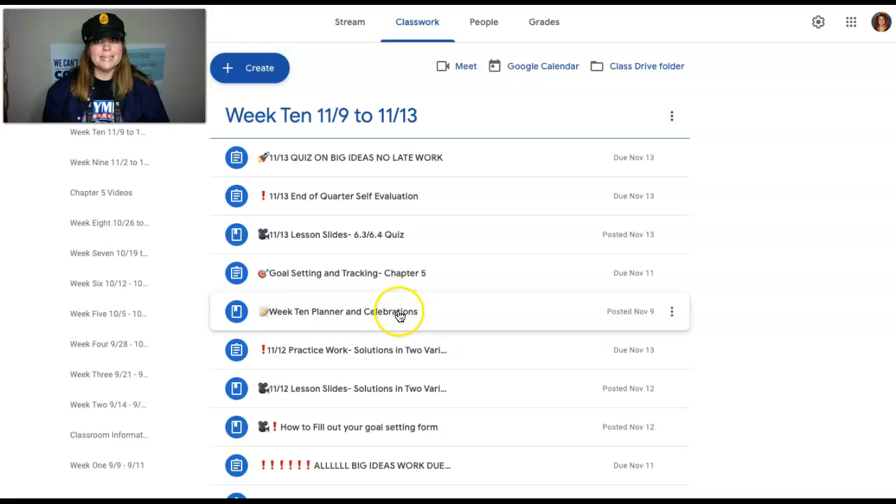
click(329, 311)
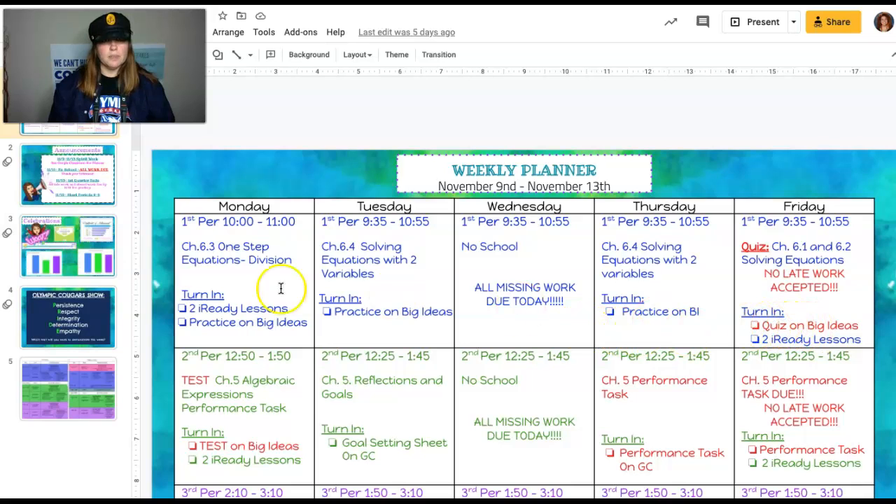
click(68, 174)
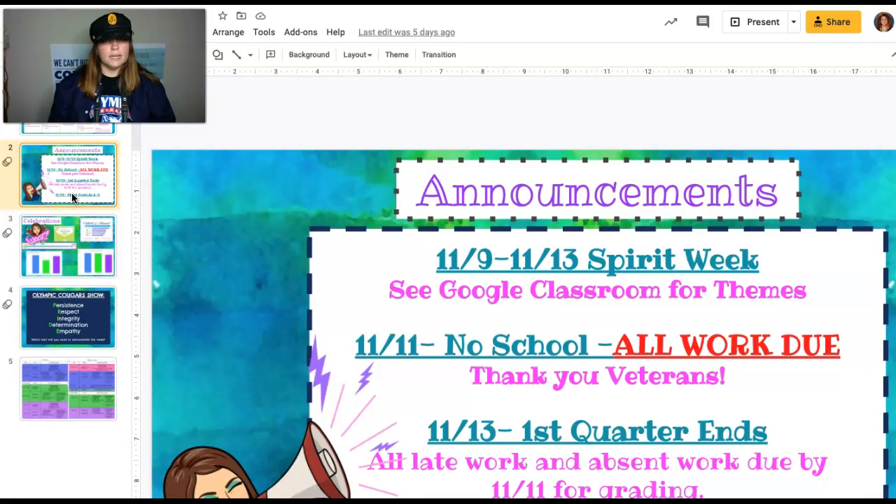
click(68, 246)
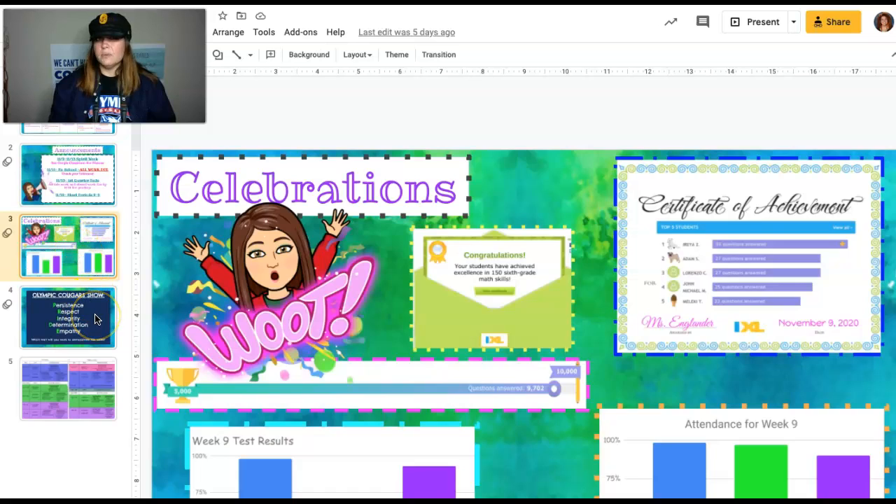
click(68, 317)
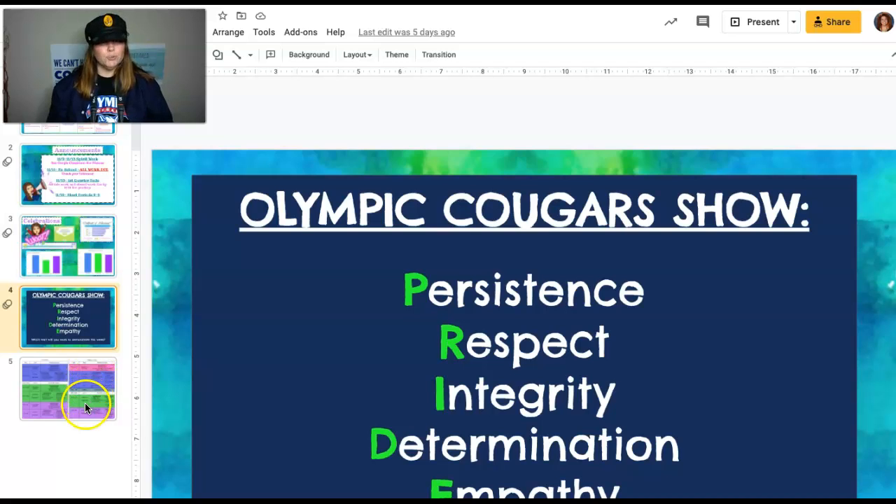
click(68, 388)
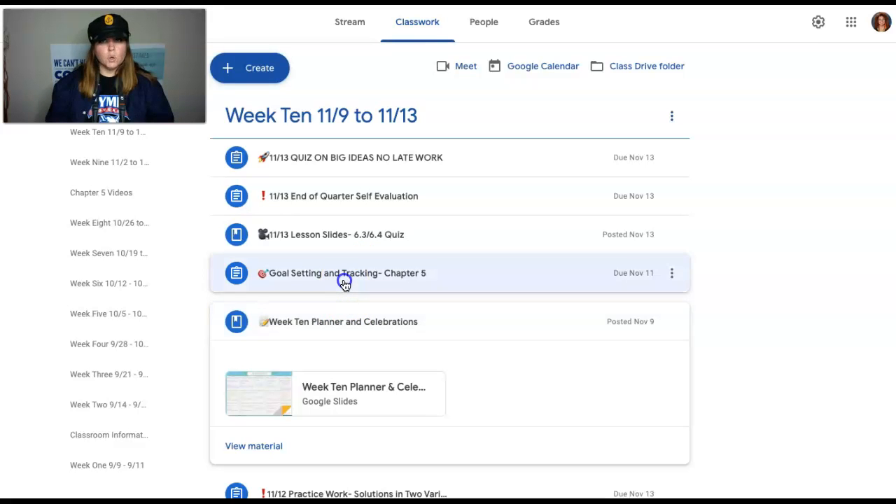
Step: Expand the Goal Setting and Tracking- Chapter 5 assignment and the 11/13 Lesson Slides- 6.3/6.4 Quiz post
click(343, 273)
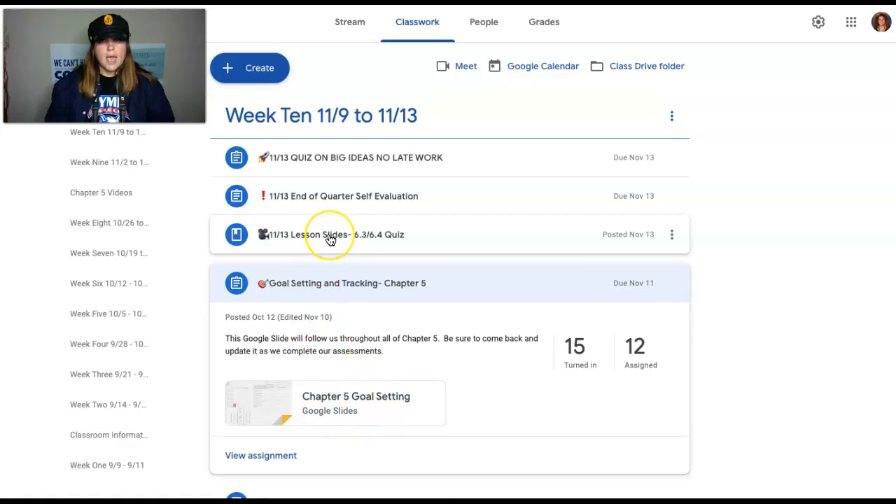
click(329, 234)
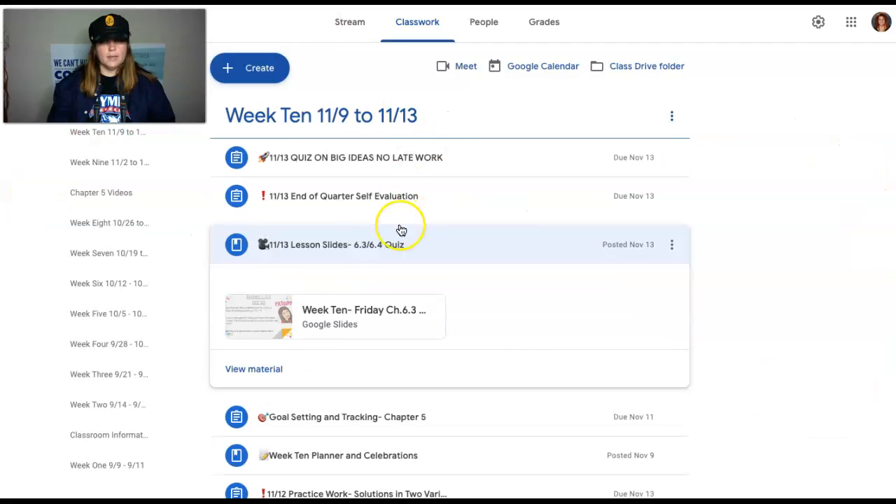
mouse_move(260, 240)
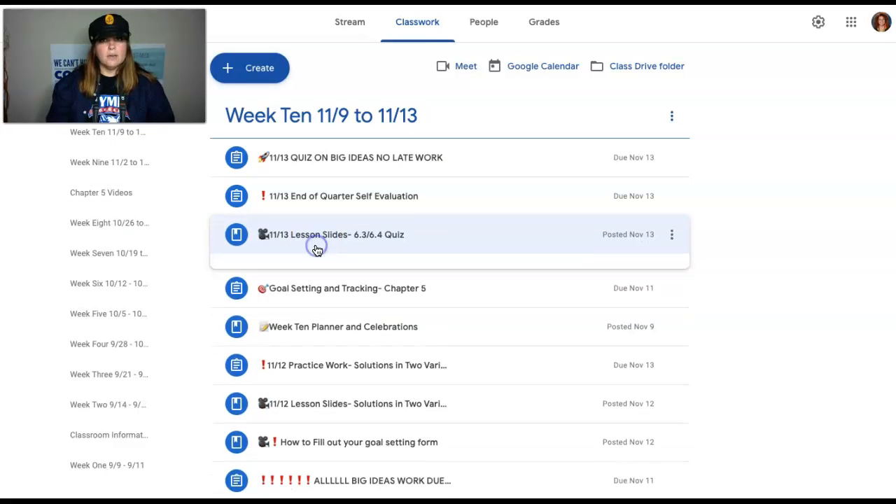
click(332, 234)
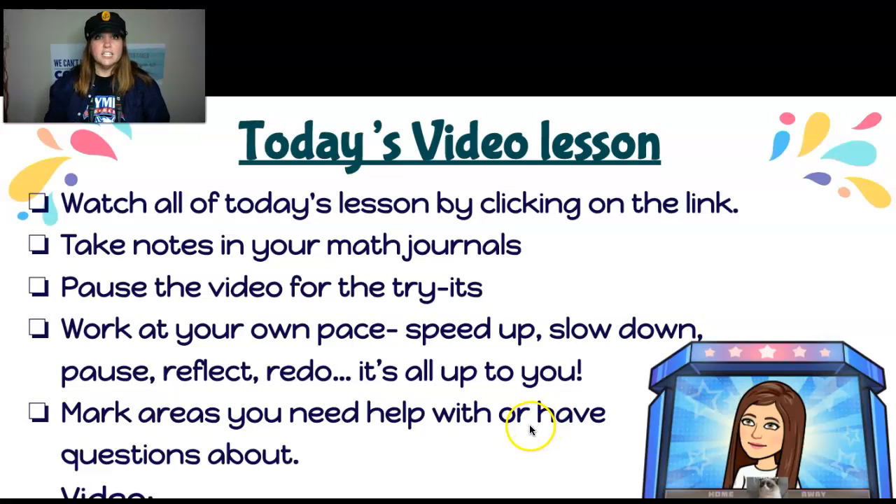
mouse_move(517, 481)
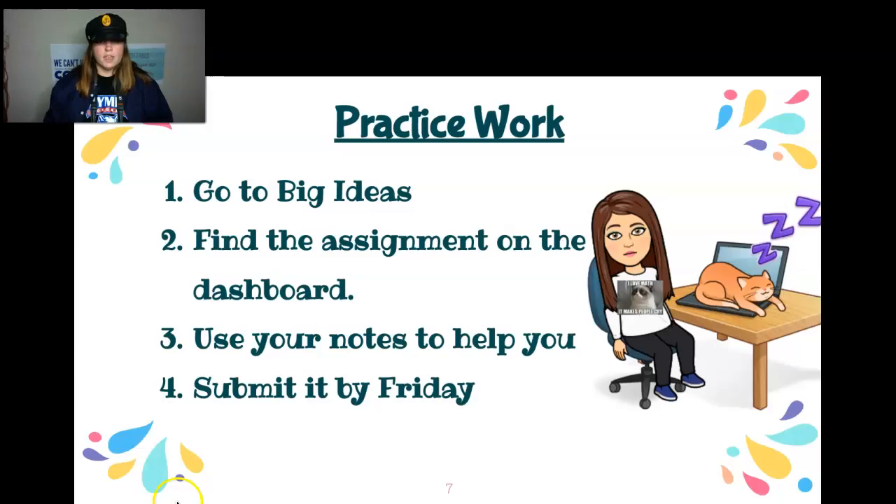
mouse_move(272, 447)
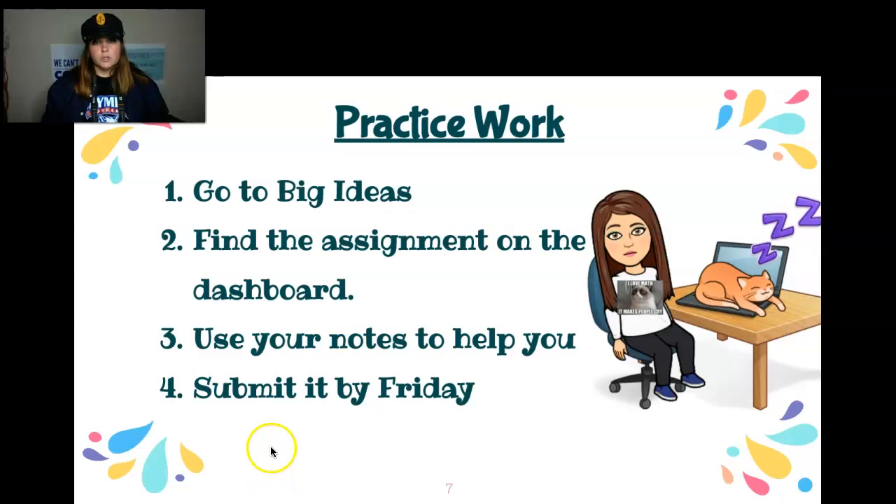
mouse_move(270, 475)
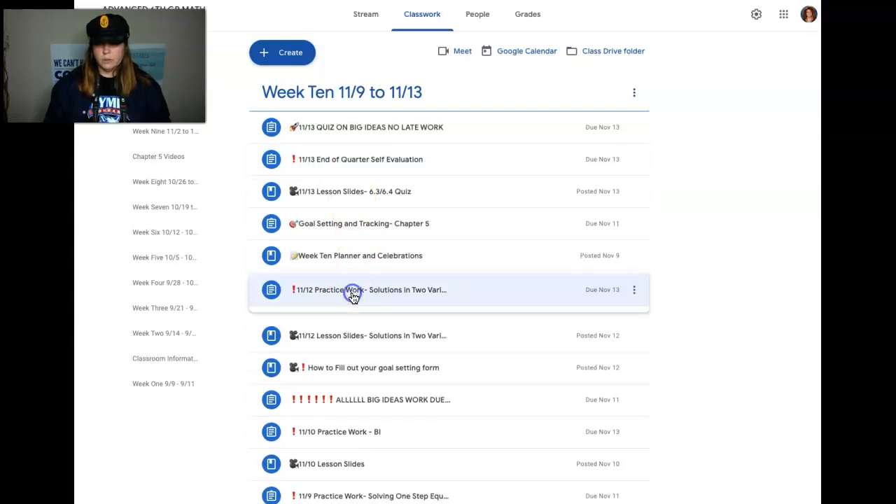
Step: Expand the 11/12 Practice Work assignment, showing 15 turned in and 12 assigned
click(370, 290)
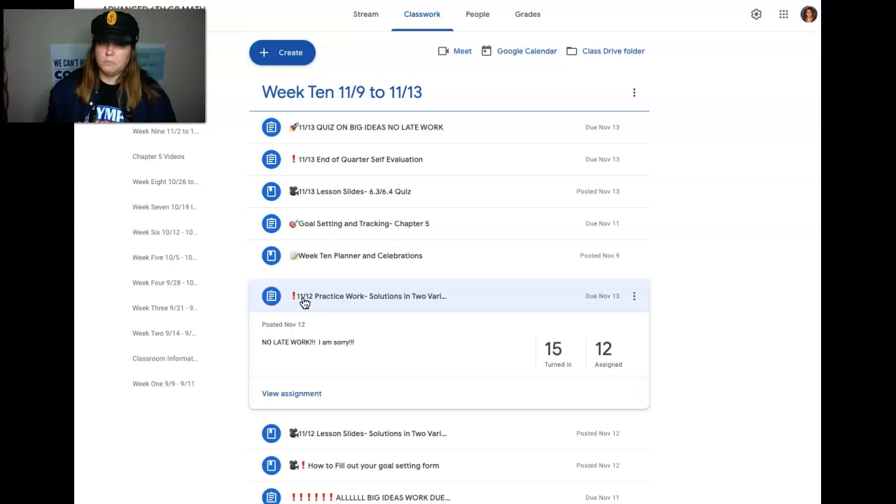
mouse_move(314, 301)
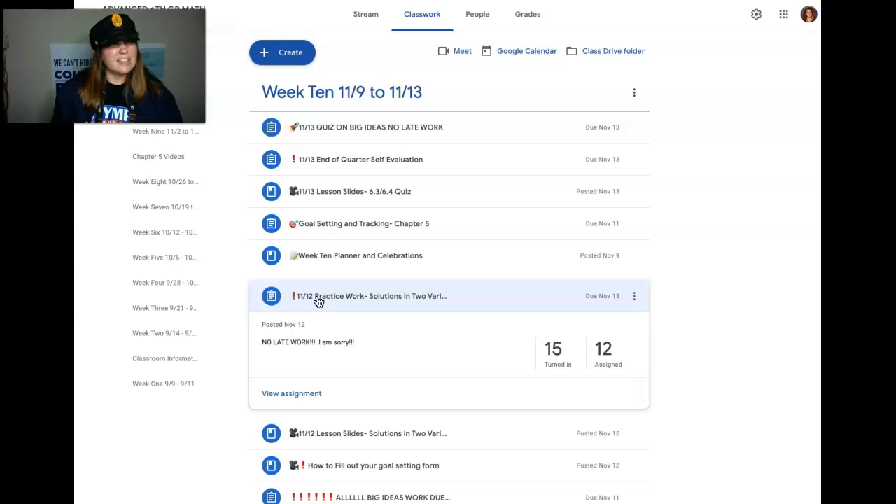
mouse_move(329, 301)
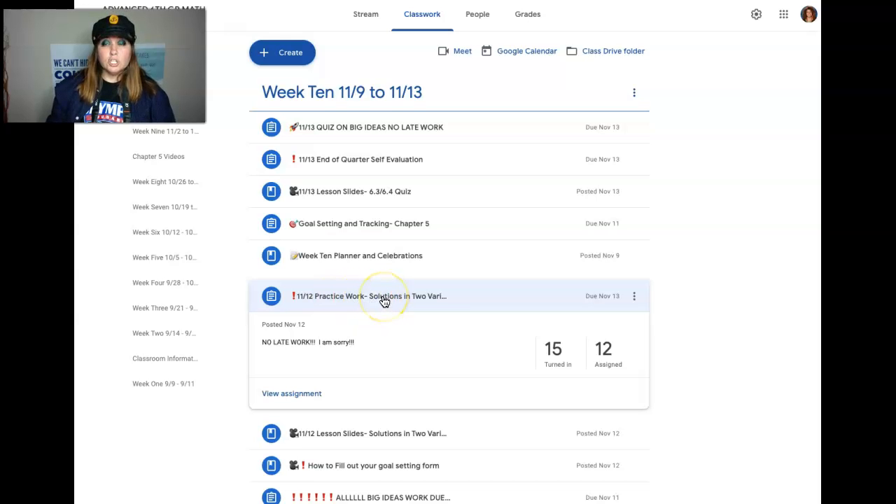
mouse_move(371, 303)
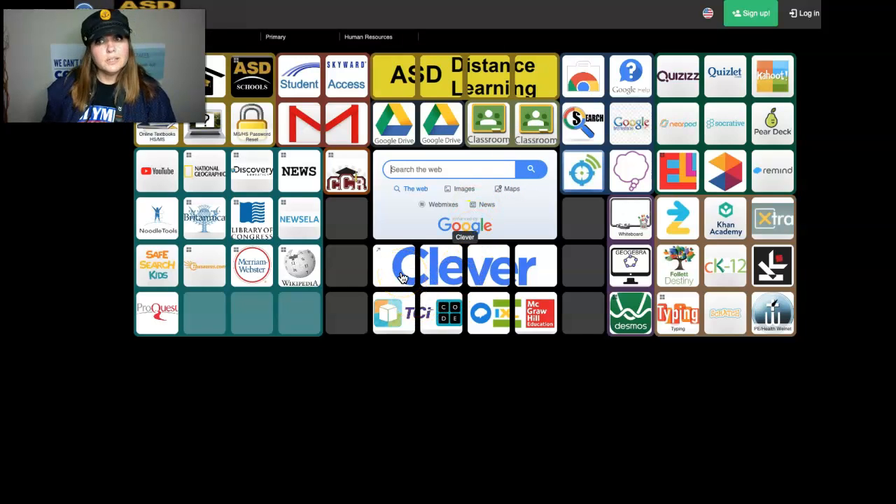
Step: Open Clever from the Symbaloo tile and log in with the ASD Google account
click(464, 265)
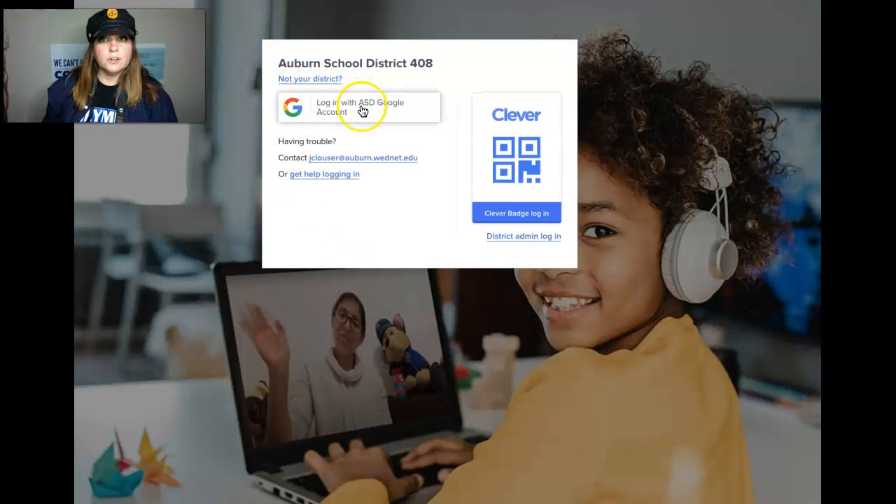
click(359, 107)
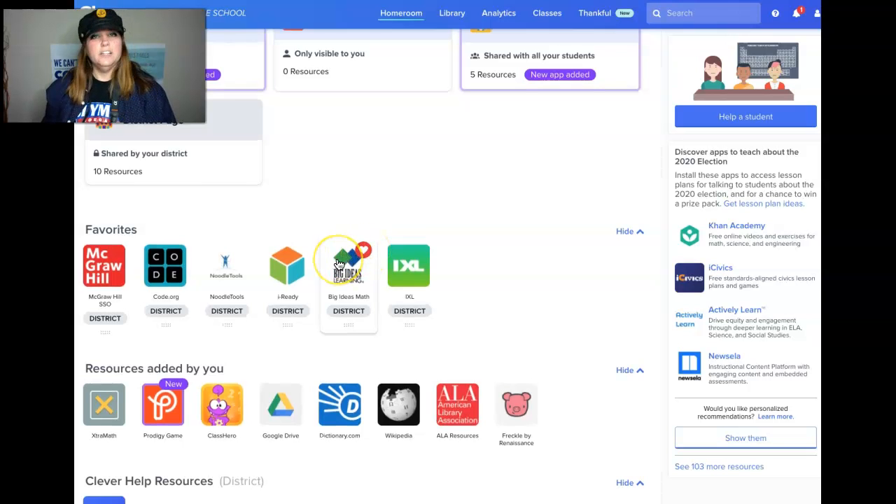
Step: Scroll the Clever homeroom down to the Favorites apps
scroll(down, 3)
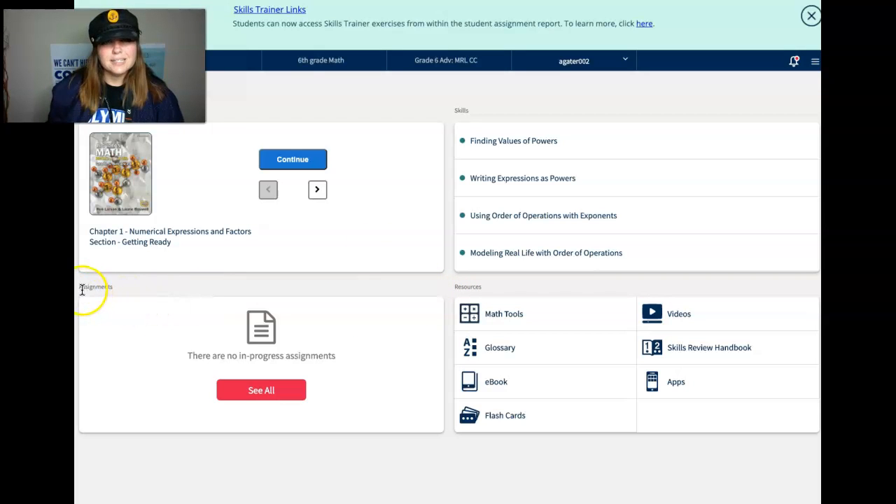
Step: Highlight the Assignments card and open its See All list on the To Do tab
double_click(94, 287)
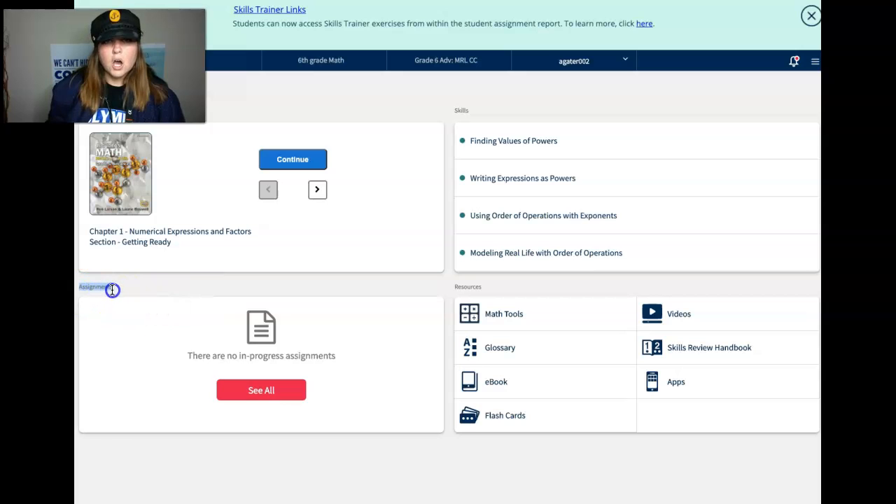
mouse_move(122, 290)
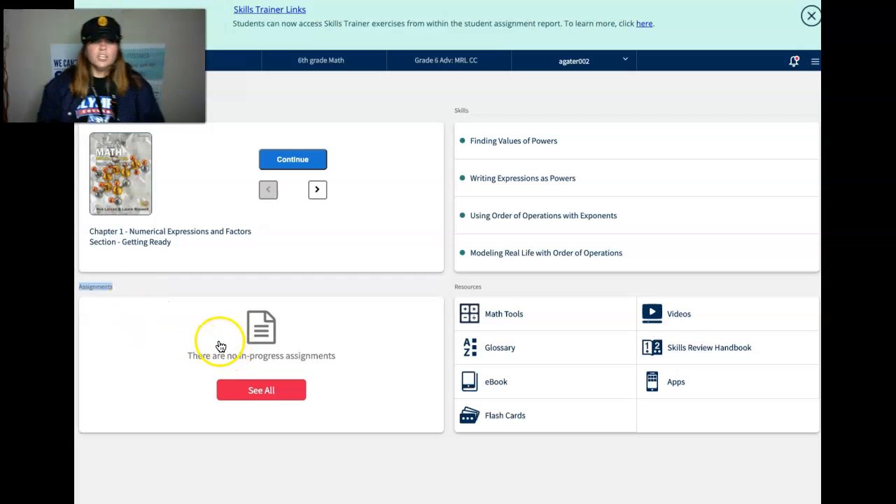
mouse_move(160, 323)
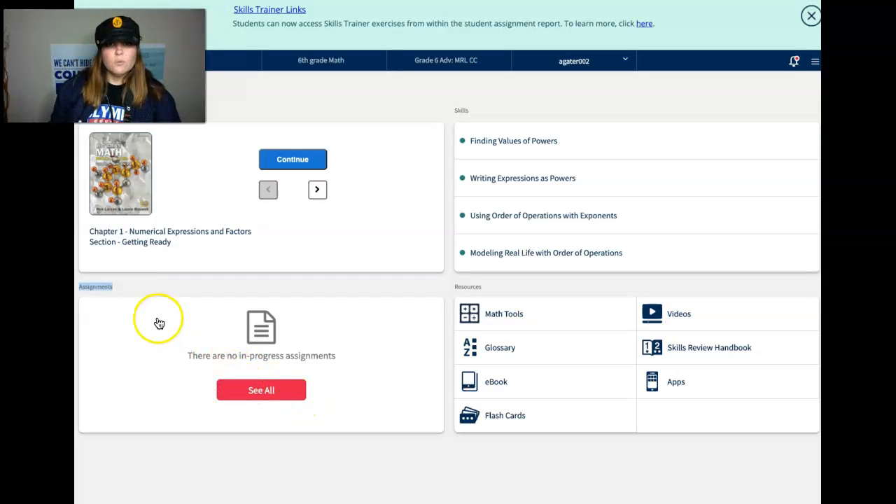
click(261, 390)
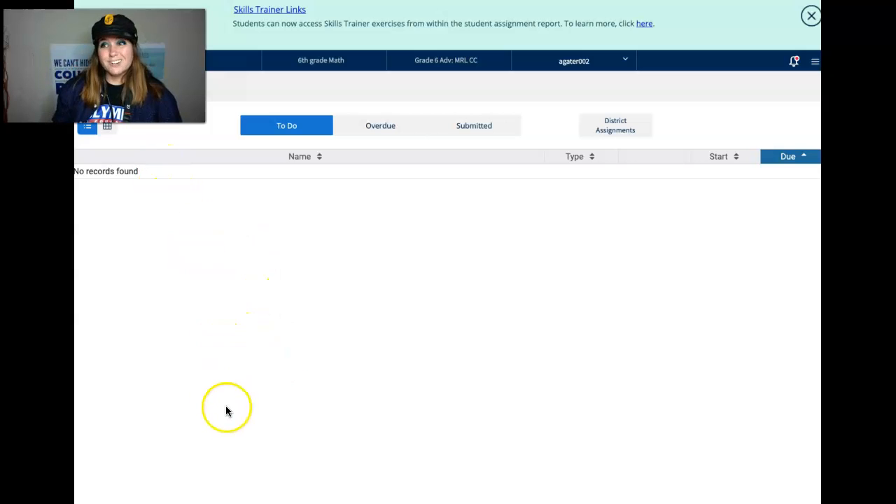
mouse_move(132, 179)
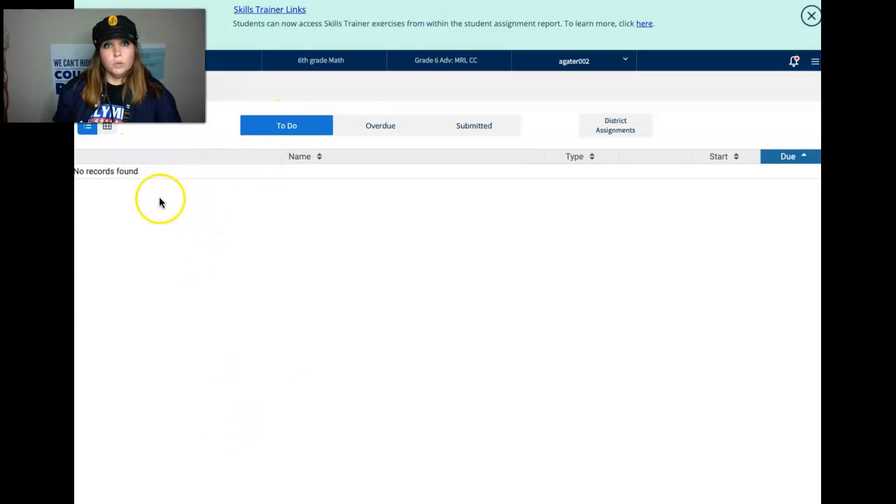
mouse_move(181, 390)
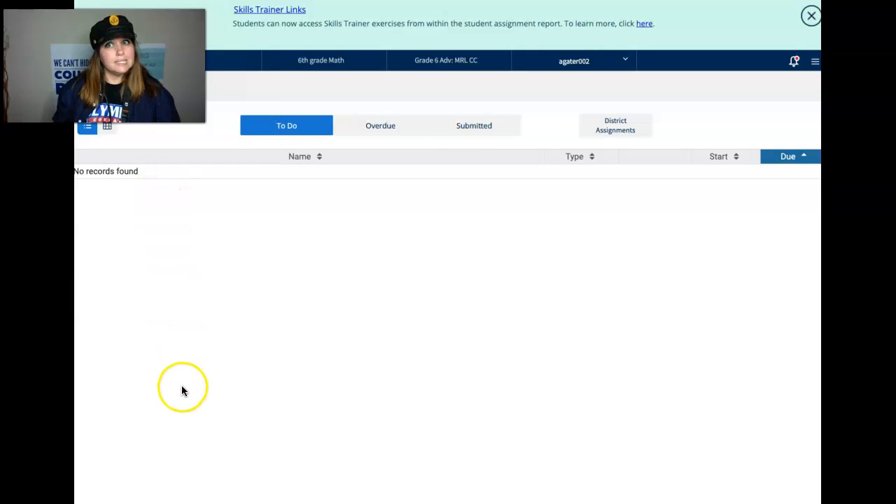
mouse_move(219, 336)
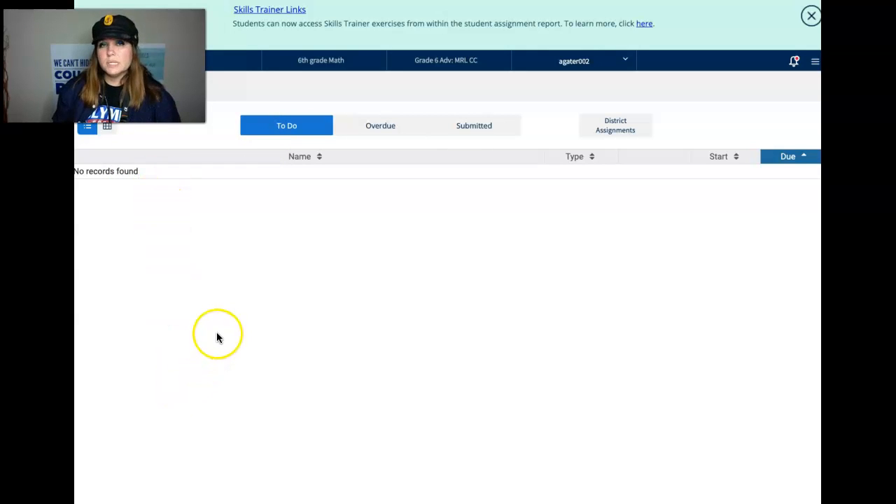
mouse_move(235, 315)
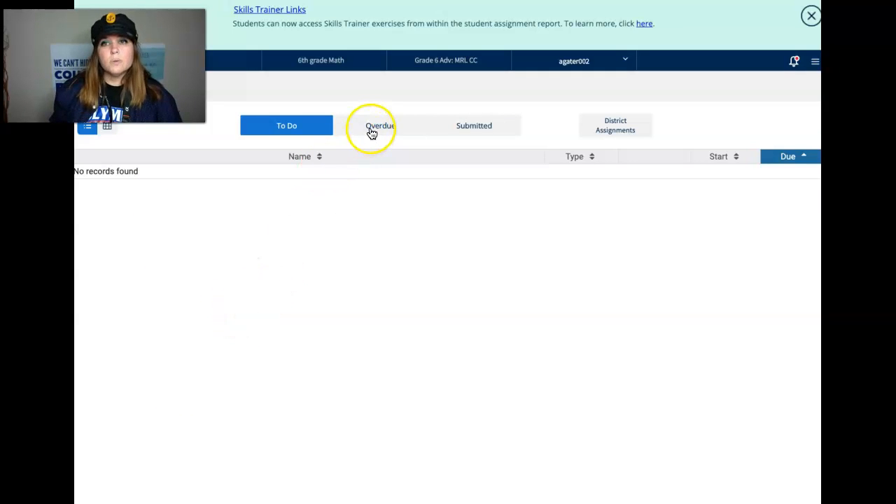
Step: View the Overdue and Submitted assignment tabs, both showing no records found
click(380, 126)
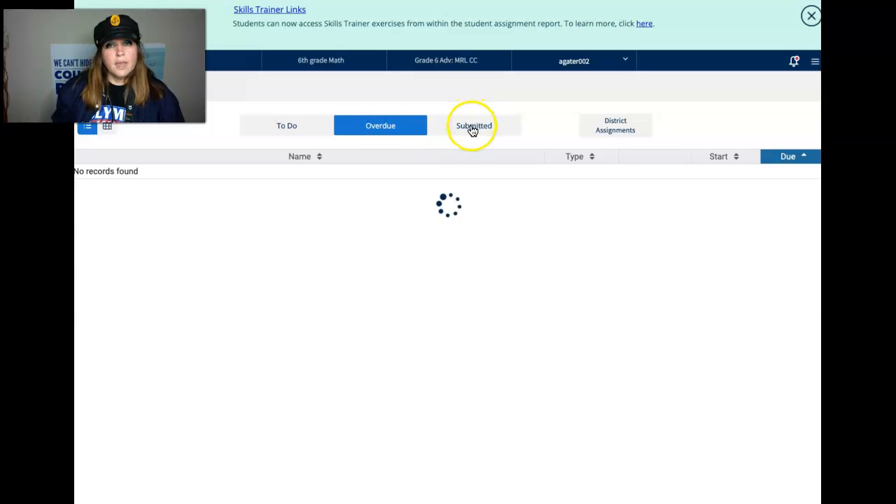
mouse_move(439, 133)
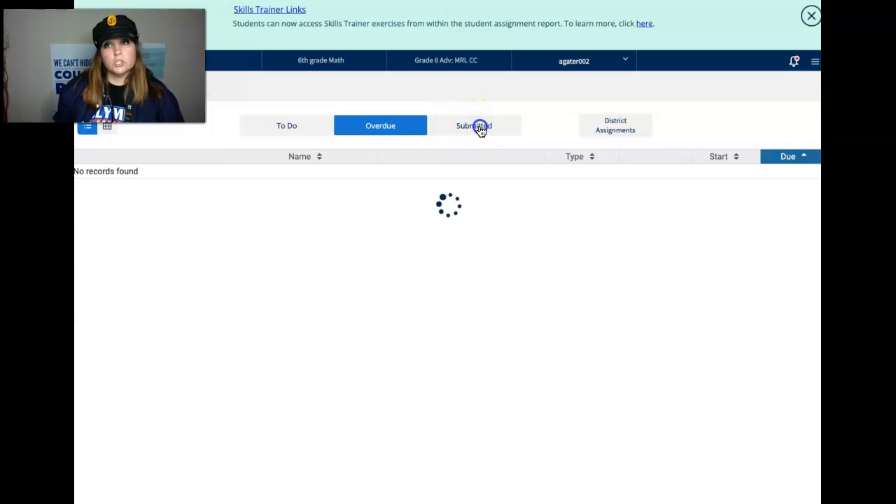
click(474, 125)
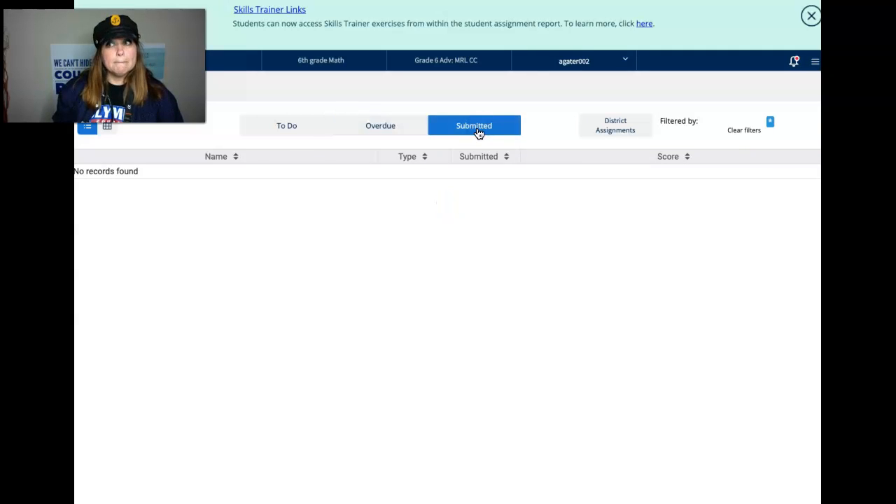
click(481, 137)
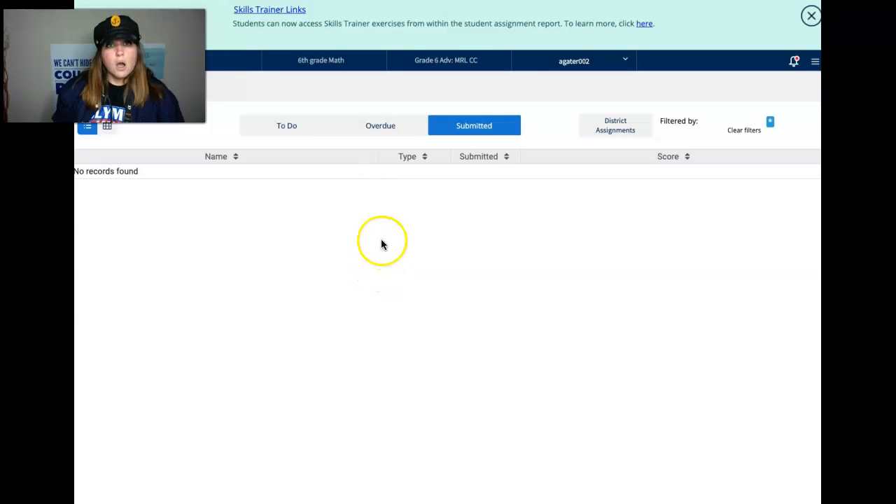
mouse_move(316, 210)
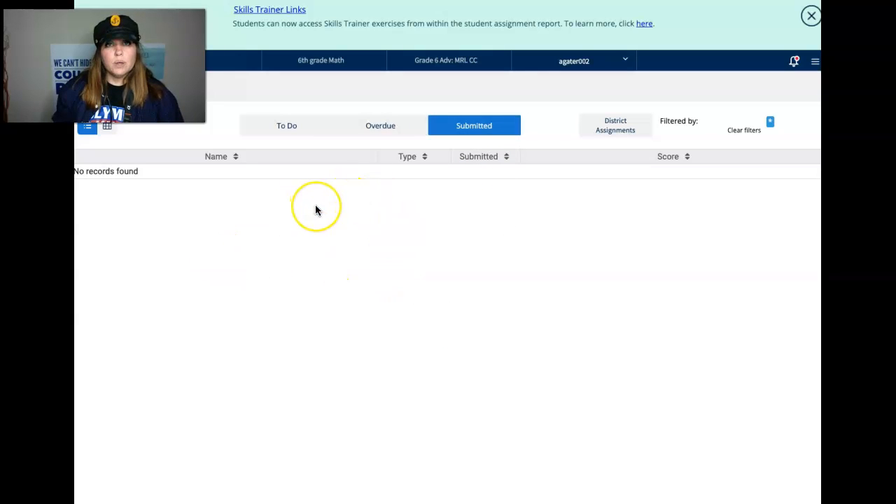
mouse_move(341, 236)
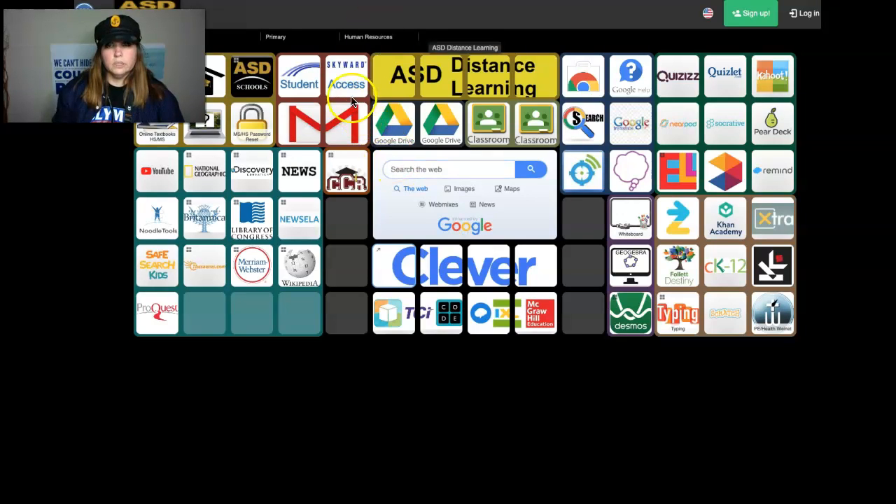
Step: Open the Skyward Access login page from the Symbaloo webmix
click(345, 76)
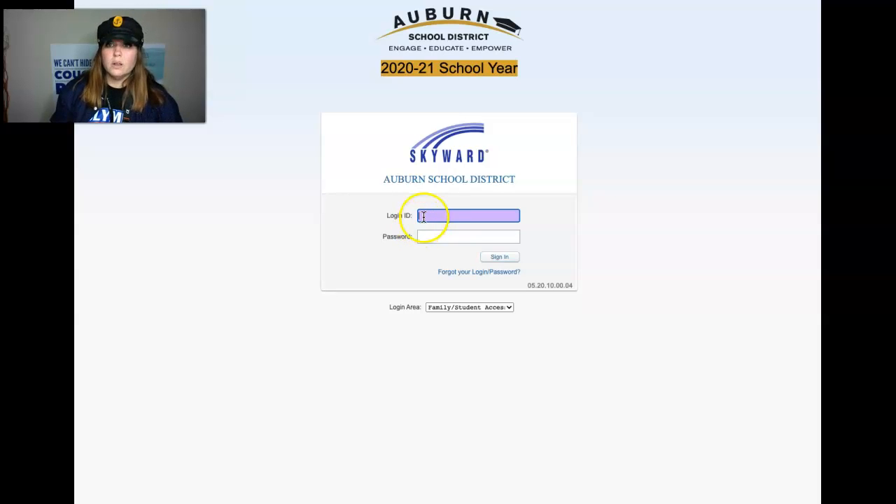
Step: Place the cursor in the Login ID field of the Skyward sign-in page
click(468, 216)
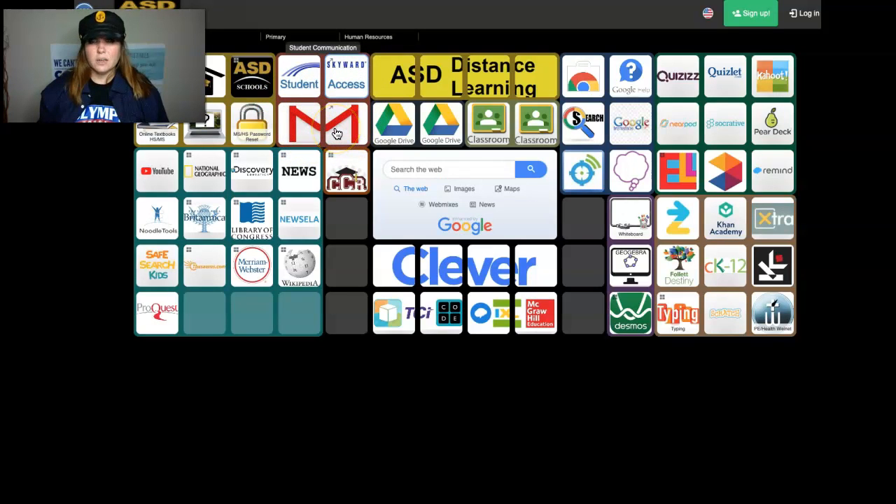
mouse_move(346, 123)
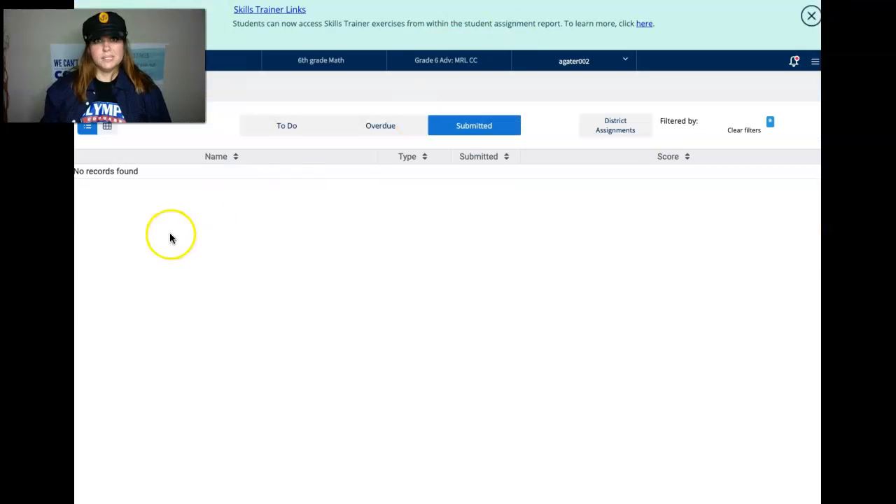
mouse_move(431, 296)
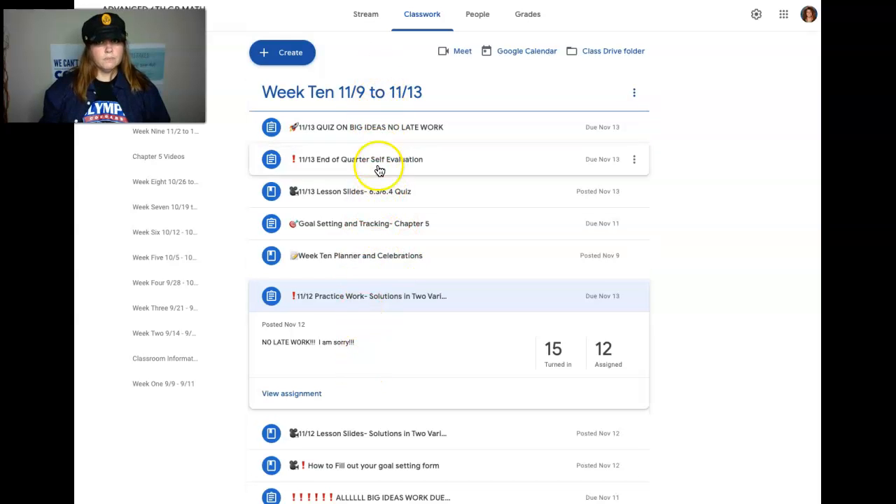
mouse_move(331, 196)
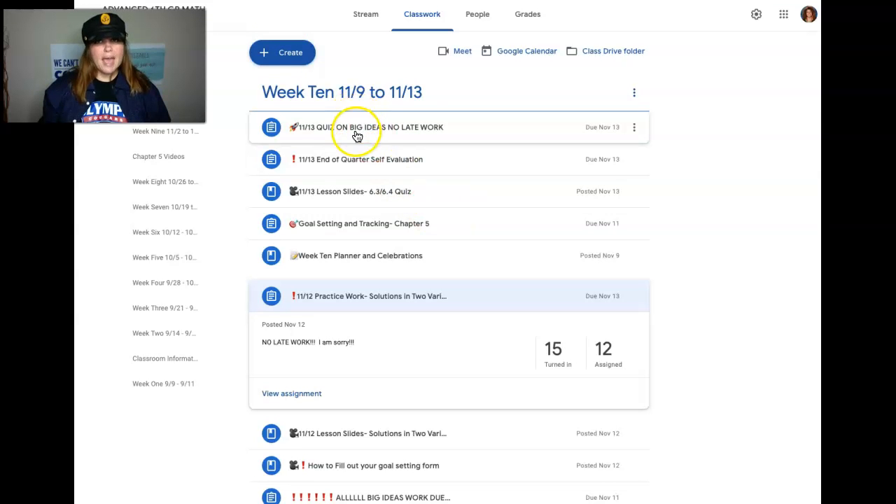
mouse_move(291, 126)
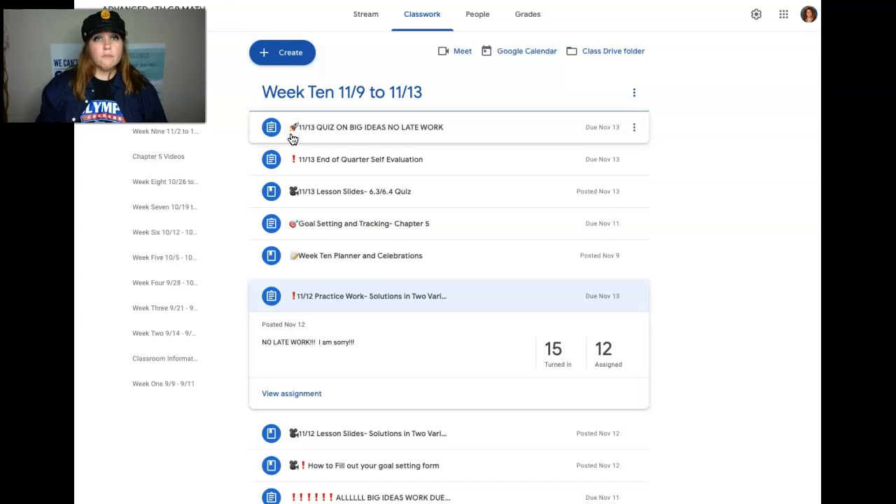
mouse_move(313, 138)
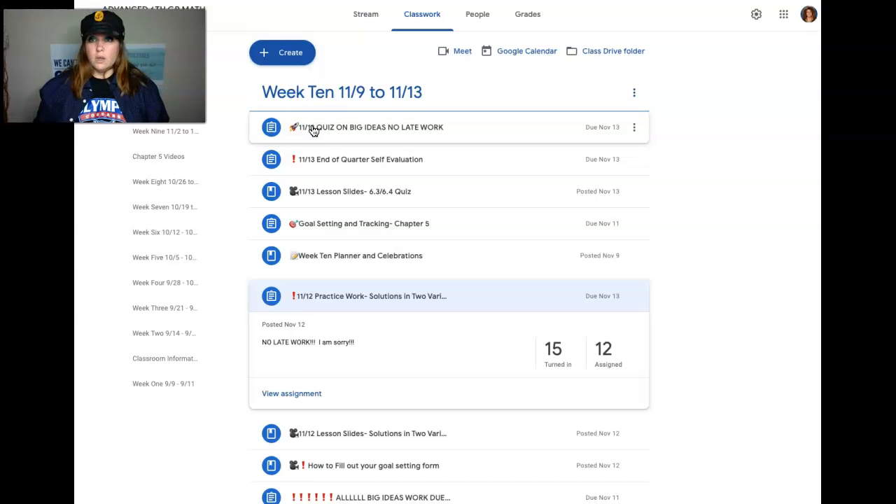
Step: Expand the 11/13 Quiz on Big Ideas No Late Work assignment and scroll its details
click(343, 127)
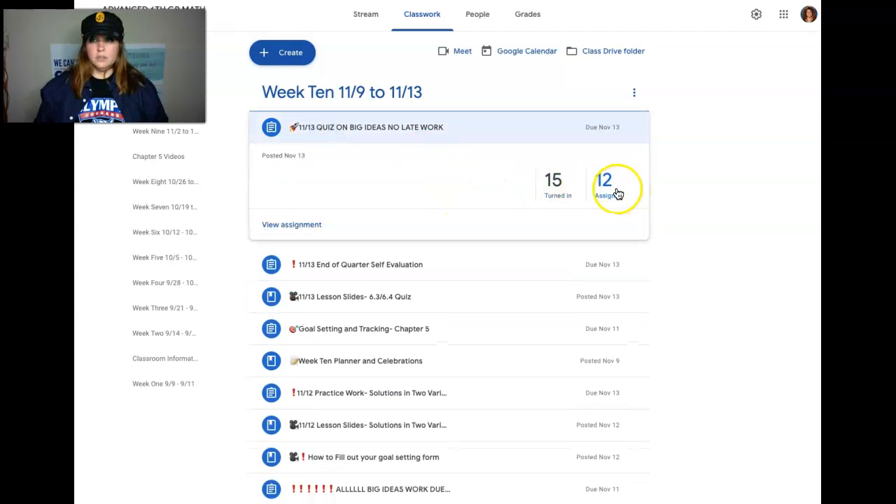
mouse_move(382, 229)
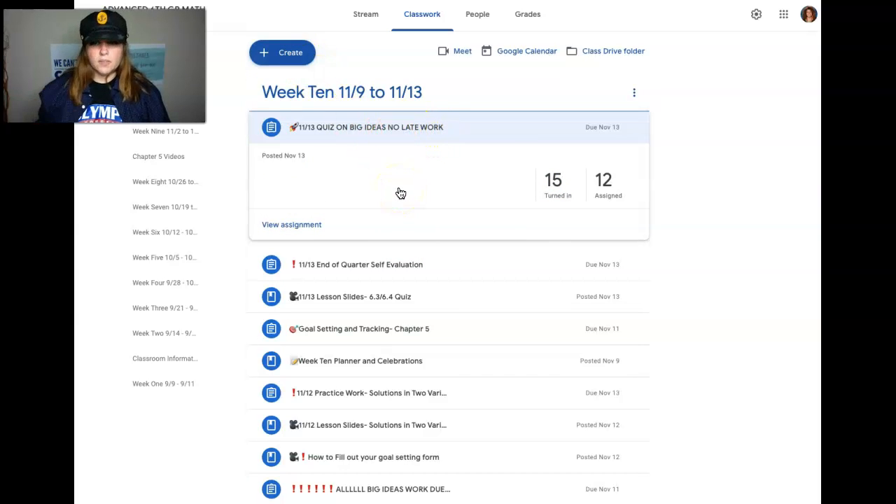
scroll(down, 3)
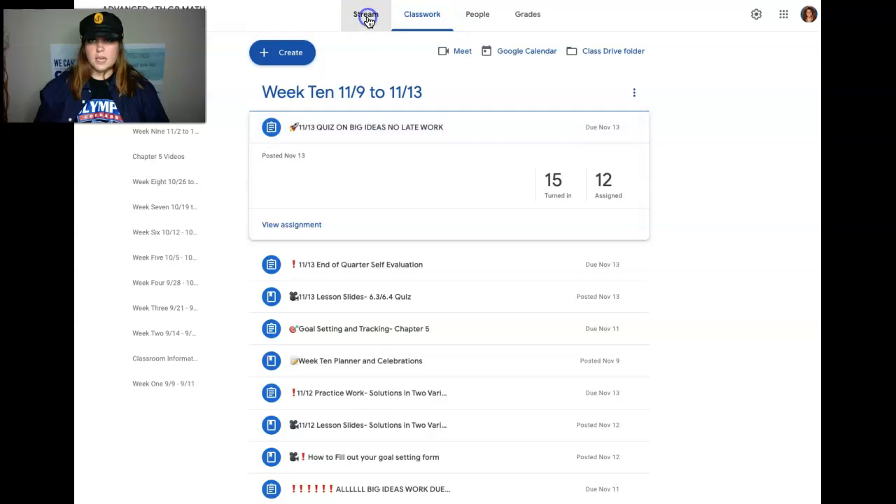
Step: Go to the Symbaloo tab and log in to Clever's teacher Homeroom from its tile
click(365, 14)
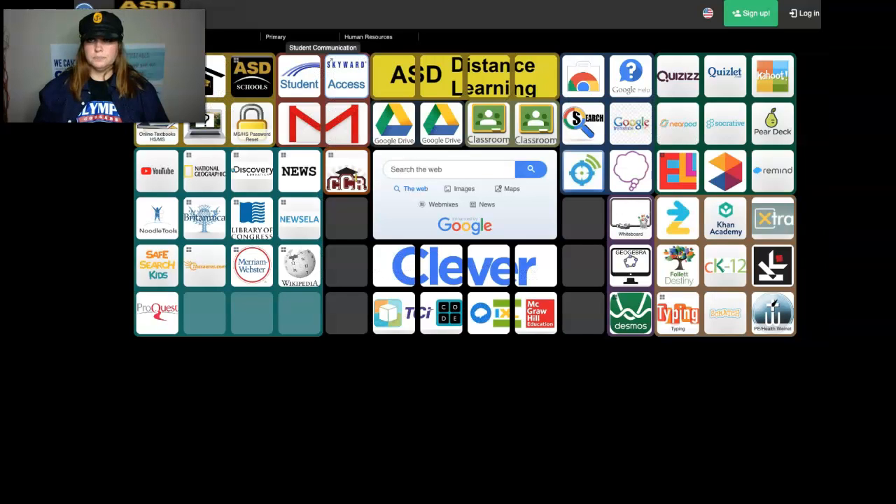
mouse_move(387, 277)
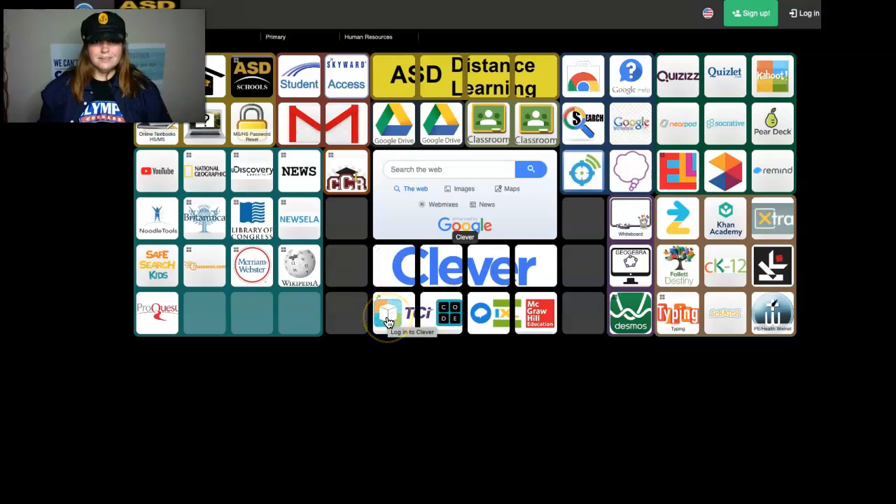
click(389, 313)
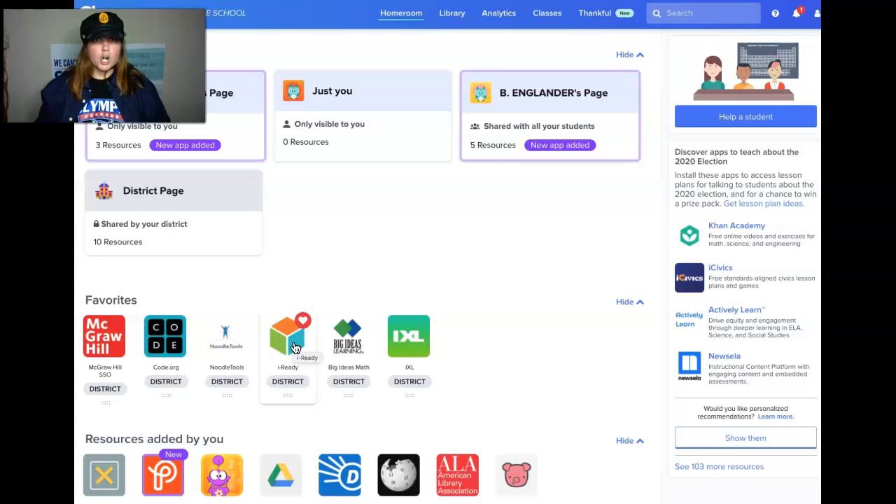
click(288, 336)
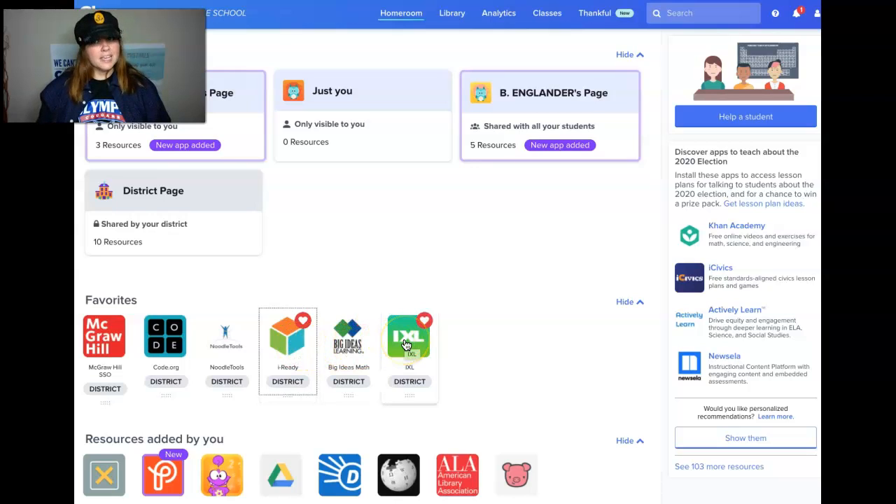
Step: Launch IXL from Clever favourites, review the Analytics dashboard (9,459 questions), then return to Clever
click(409, 339)
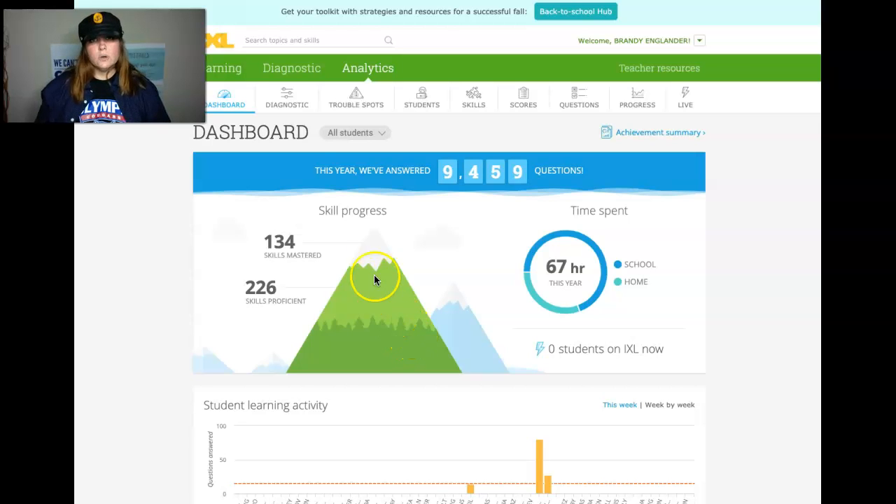
mouse_move(226, 105)
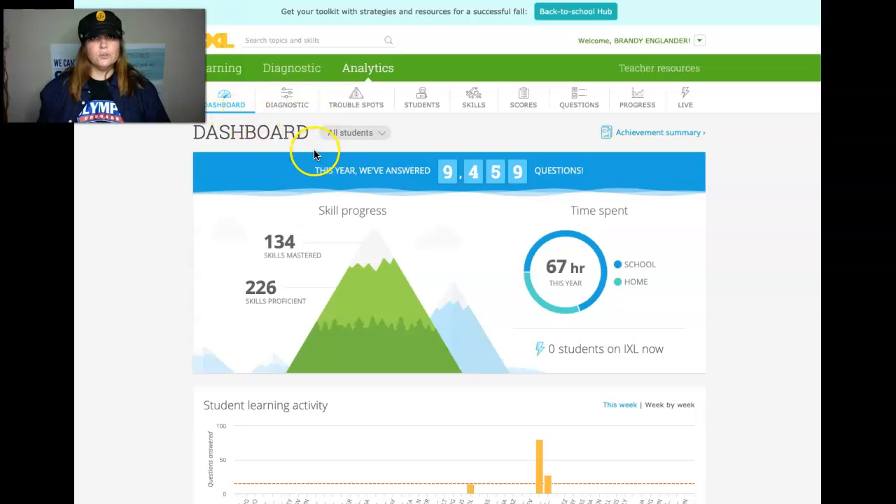
mouse_move(462, 161)
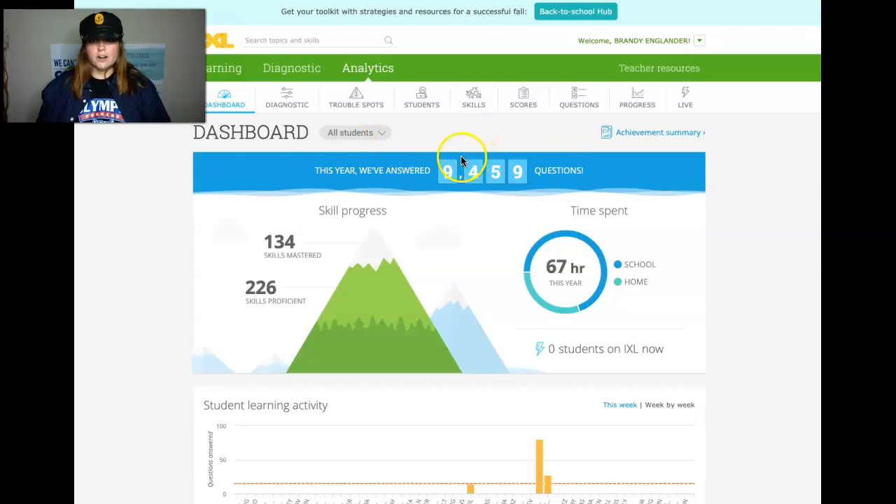
click(523, 98)
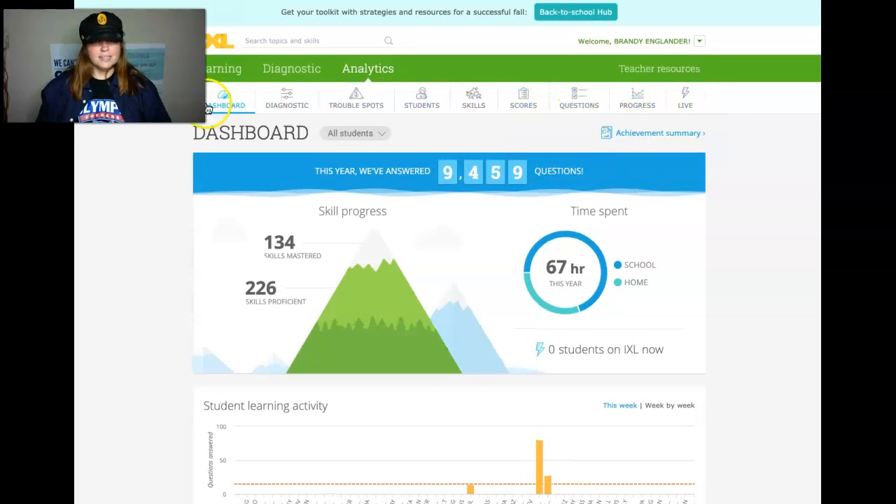
click(286, 98)
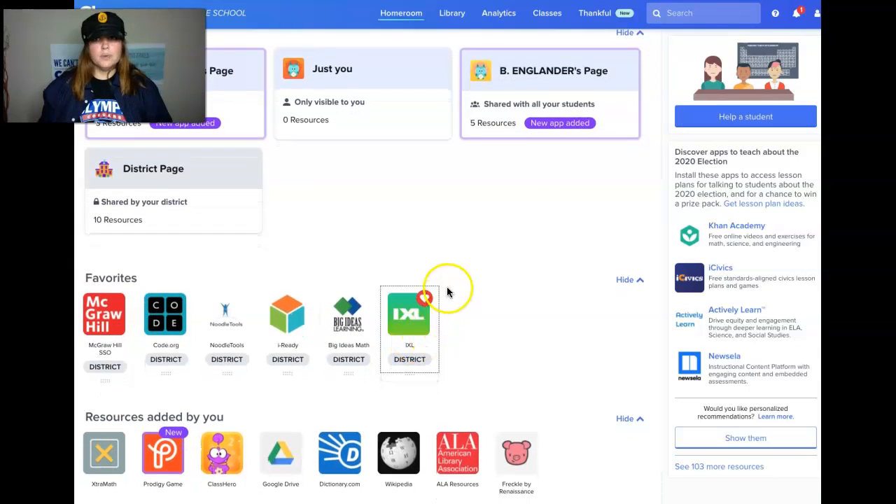
mouse_move(392, 276)
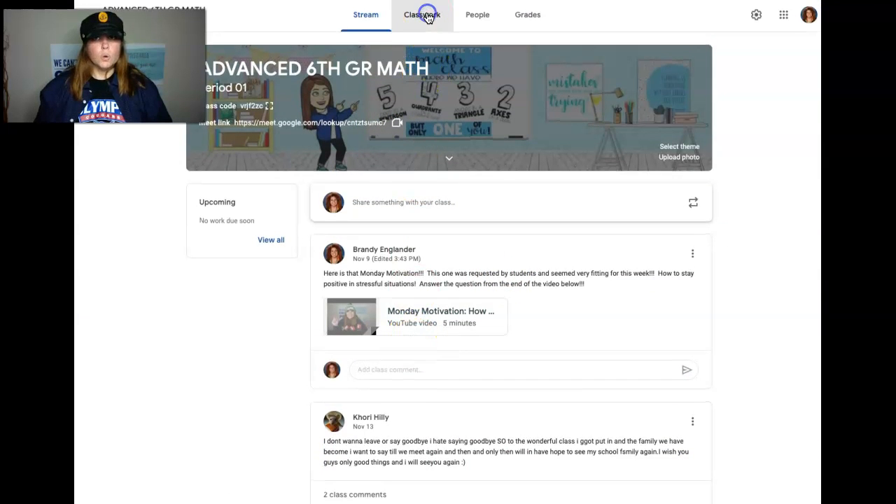
click(421, 14)
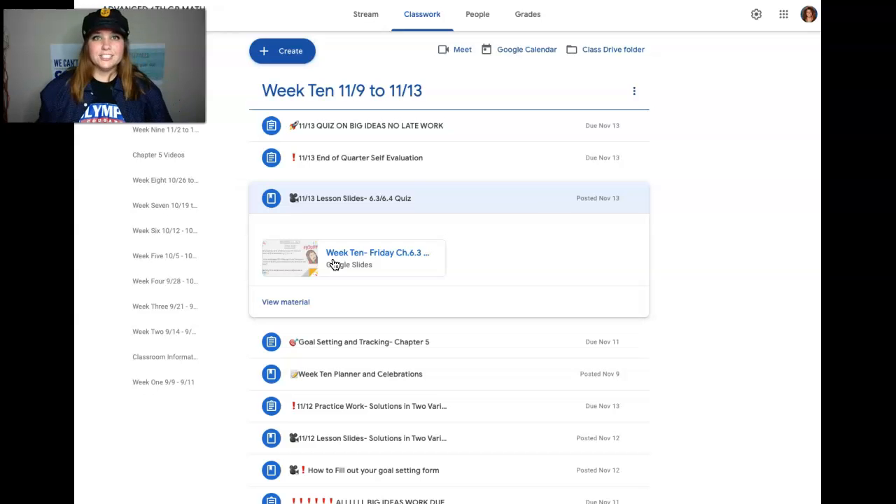
mouse_move(343, 263)
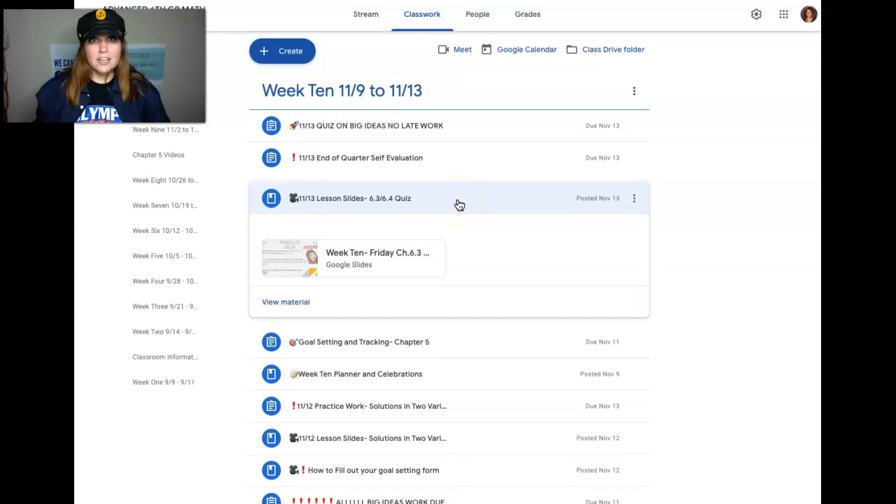
mouse_move(464, 215)
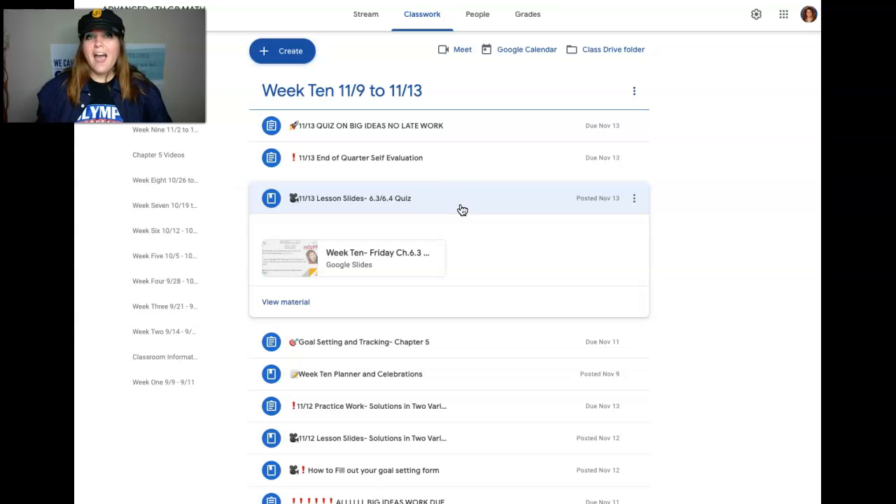
mouse_move(443, 222)
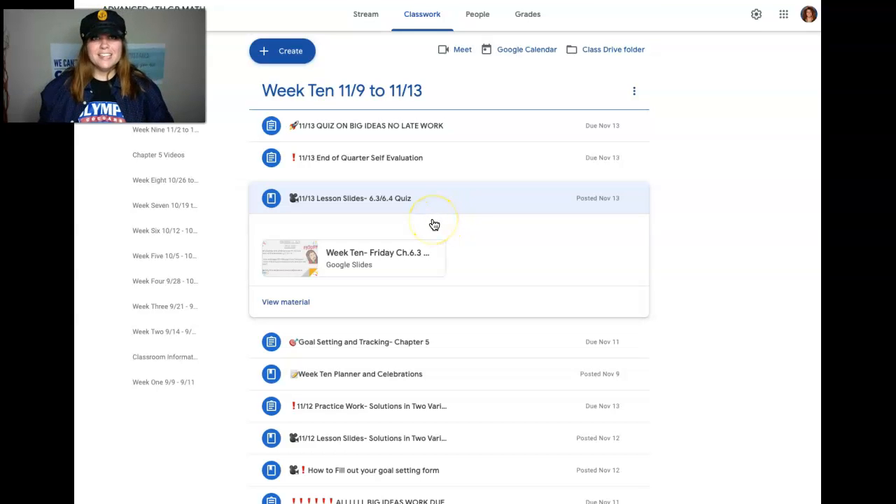
mouse_move(629, 192)
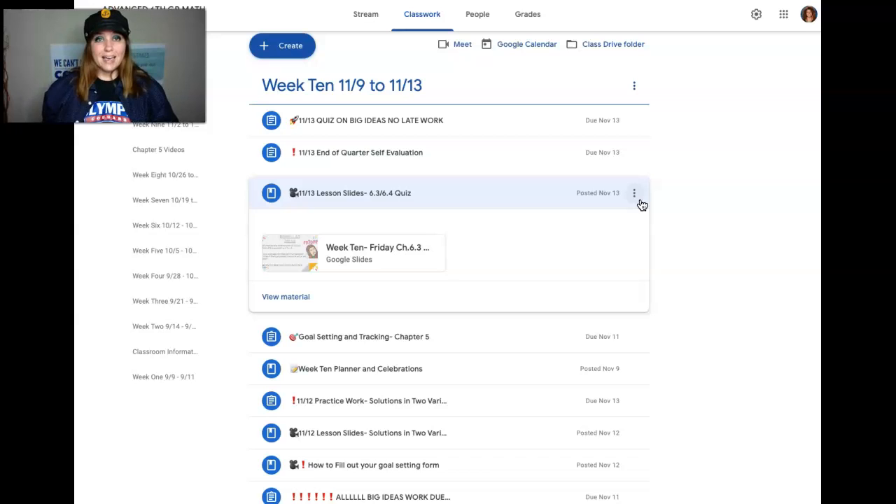
mouse_move(639, 204)
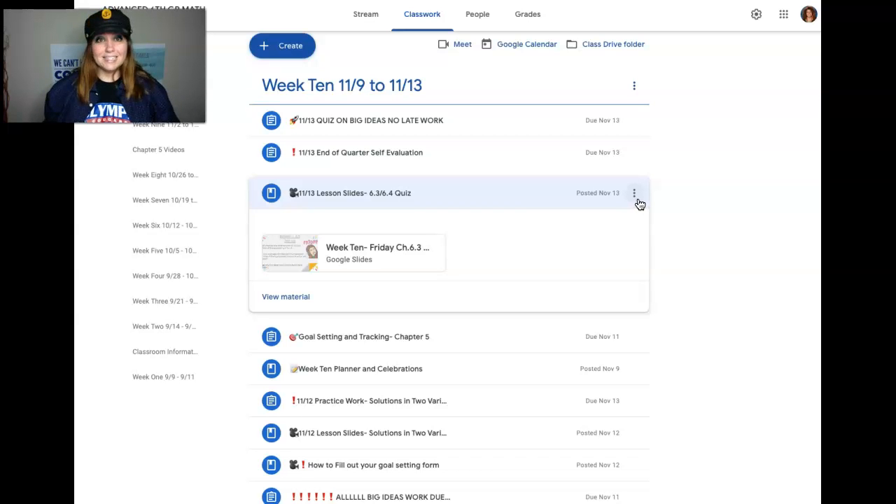